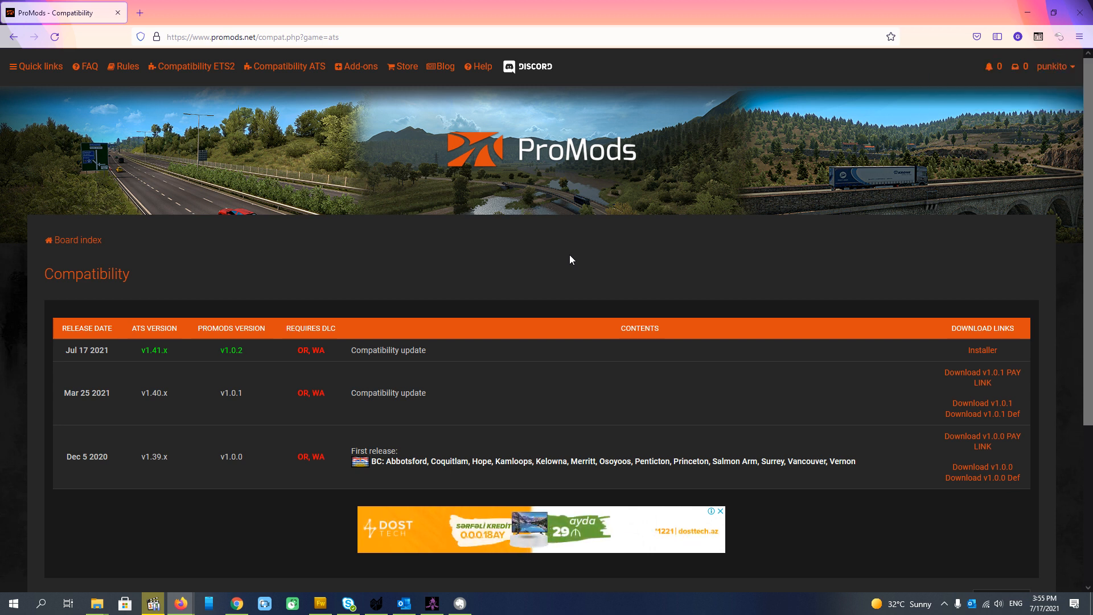
pyautogui.moveTo(609, 253)
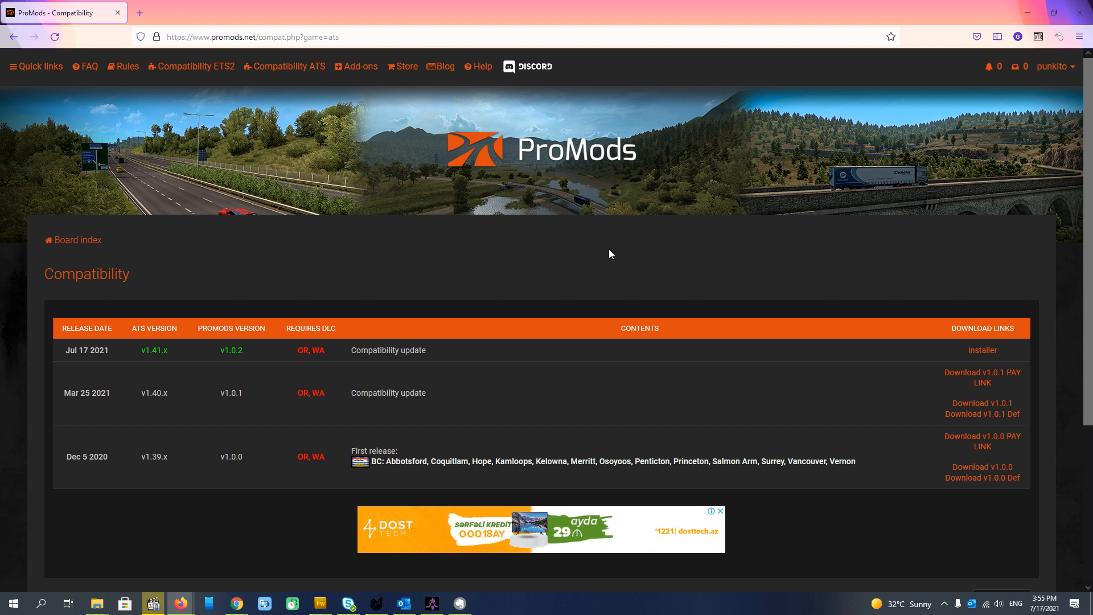
pyautogui.moveTo(615, 245)
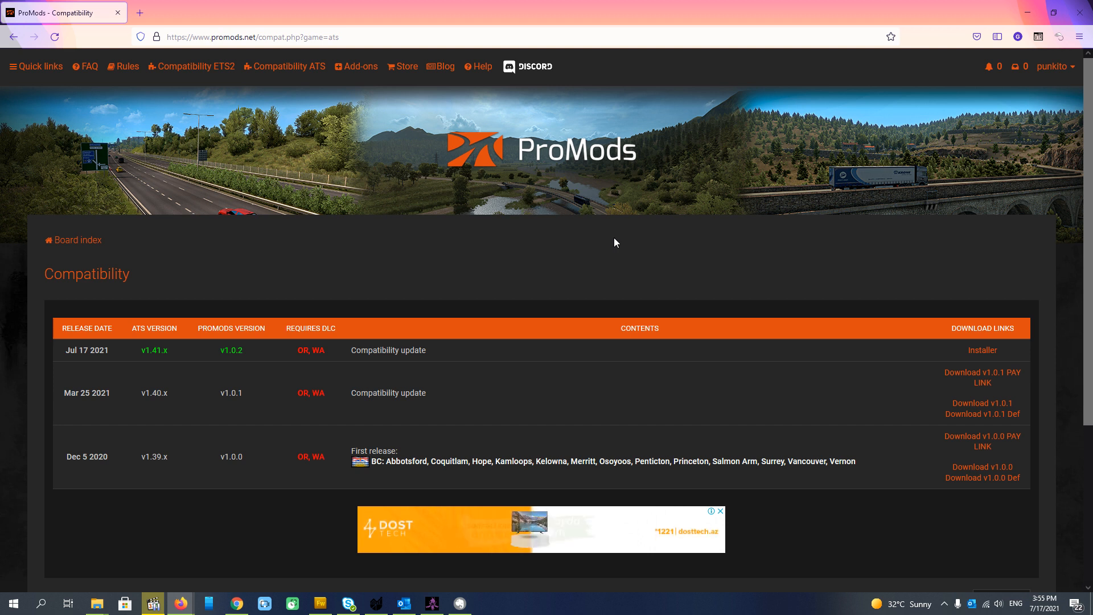
pyautogui.moveTo(652, 253)
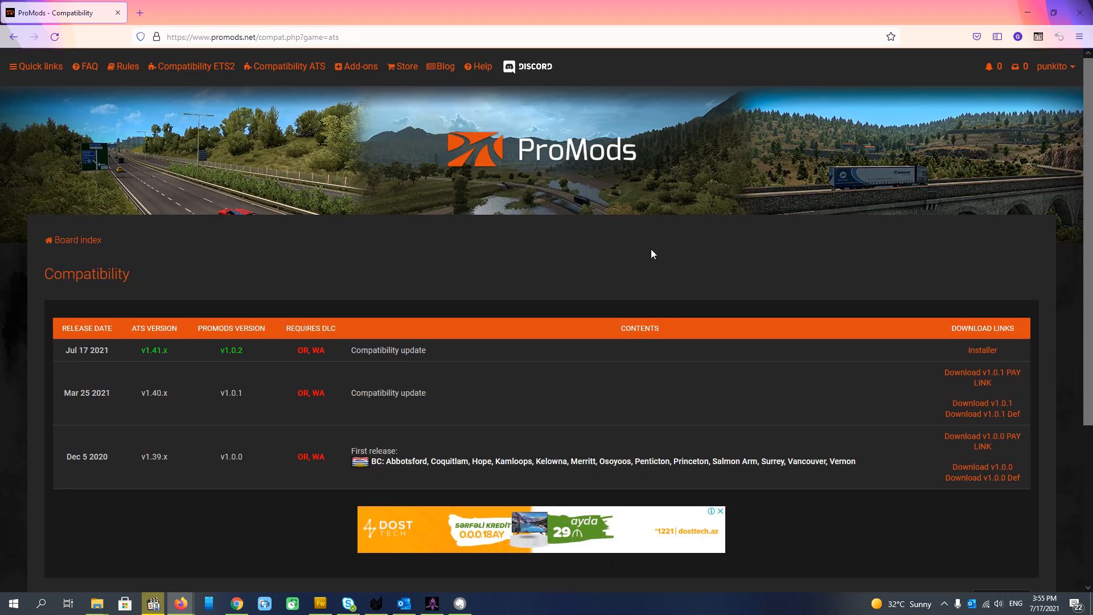
pyautogui.moveTo(656, 267)
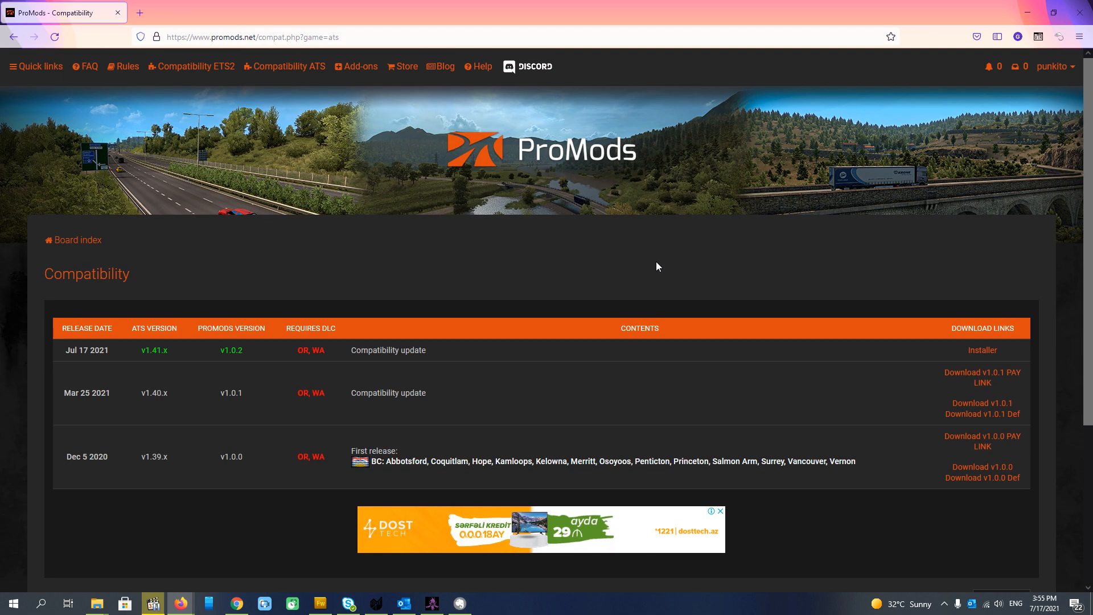
pyautogui.moveTo(644, 262)
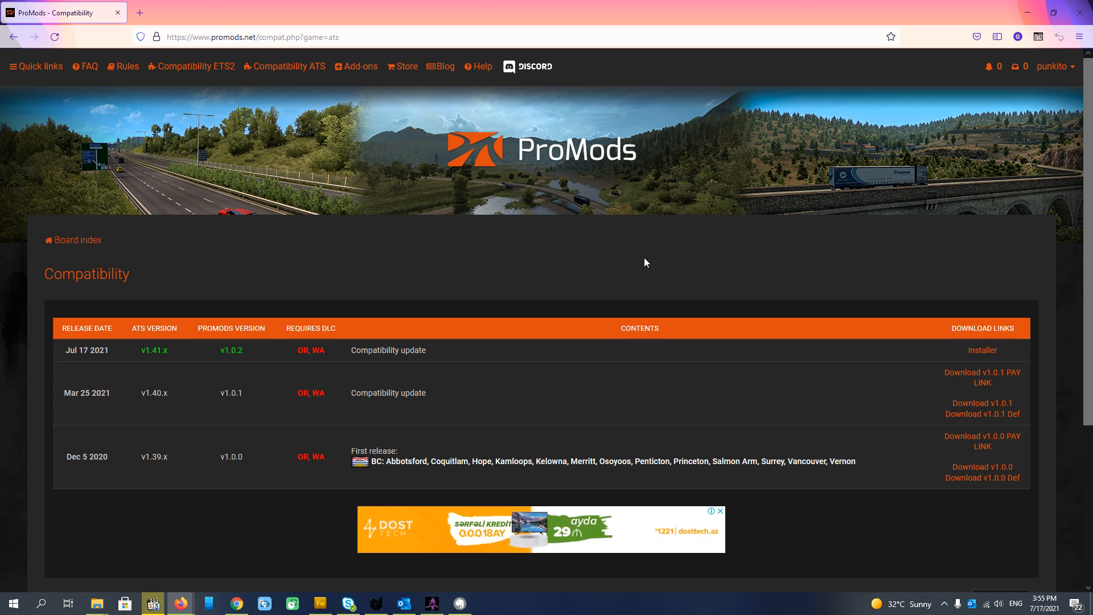
pyautogui.moveTo(654, 277)
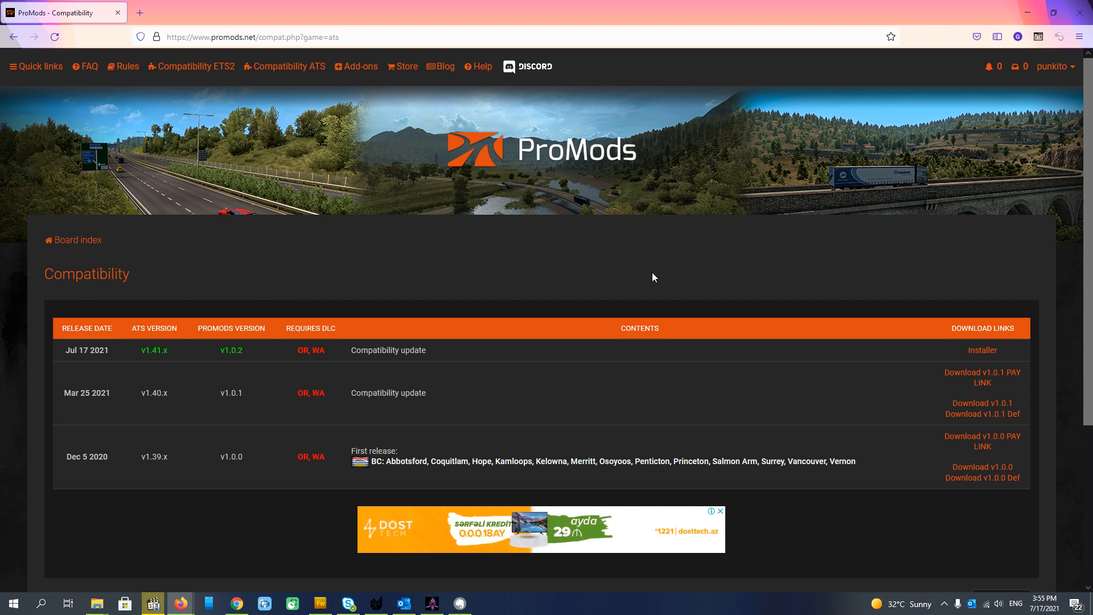
pyautogui.moveTo(742, 264)
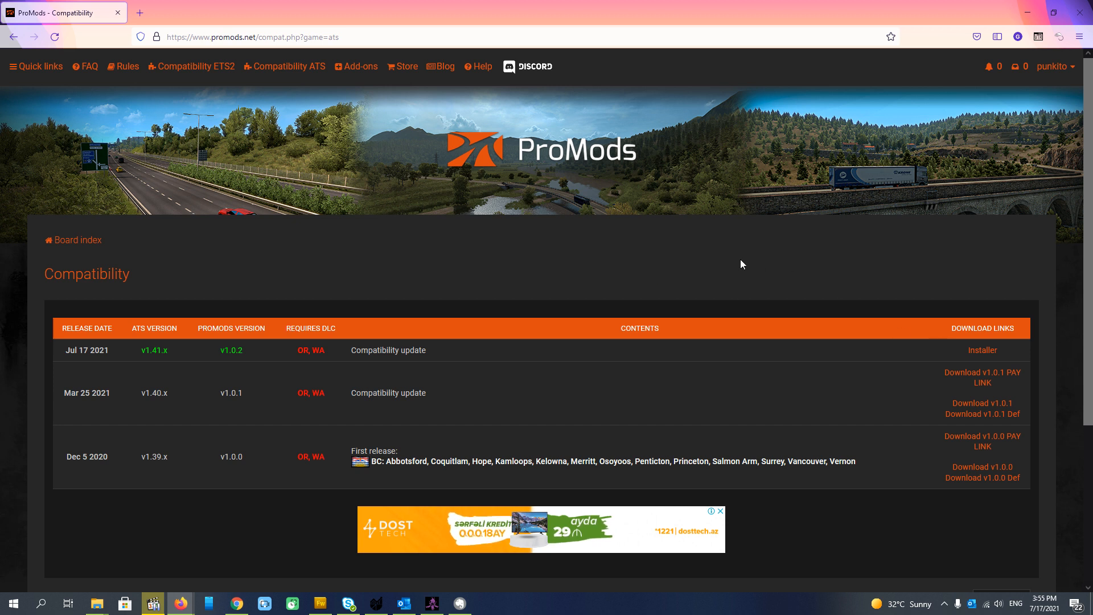
pyautogui.moveTo(983, 351)
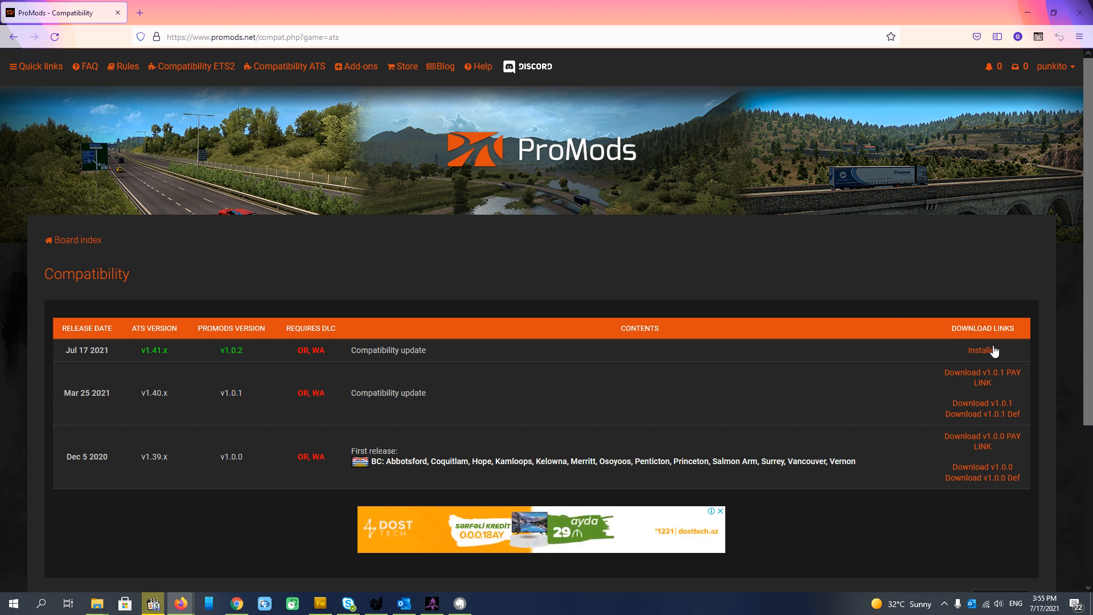
pyautogui.moveTo(861, 240)
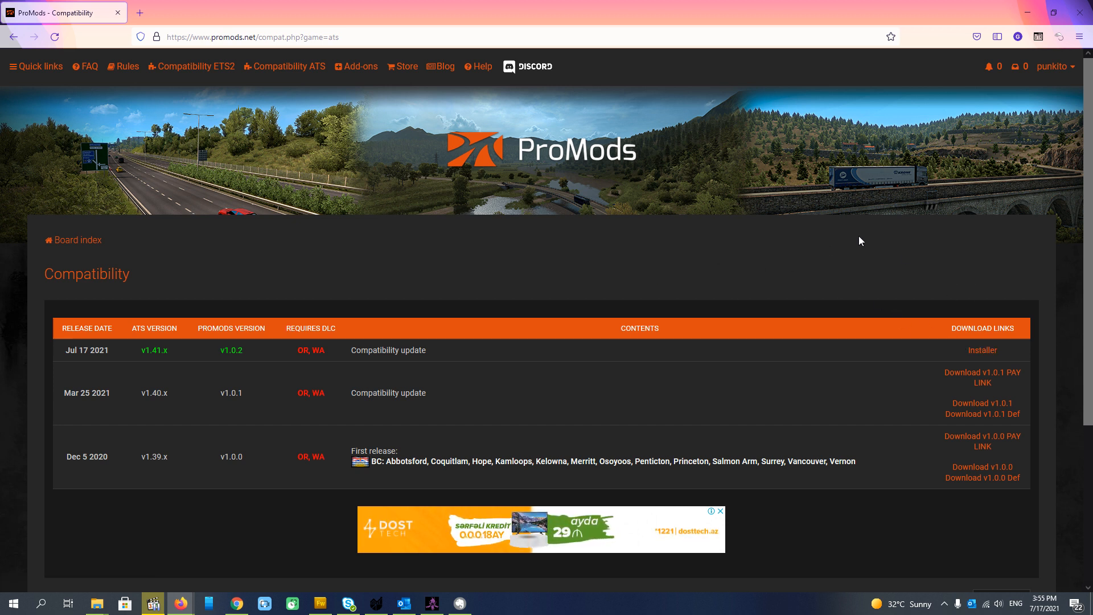
pyautogui.moveTo(275, 42)
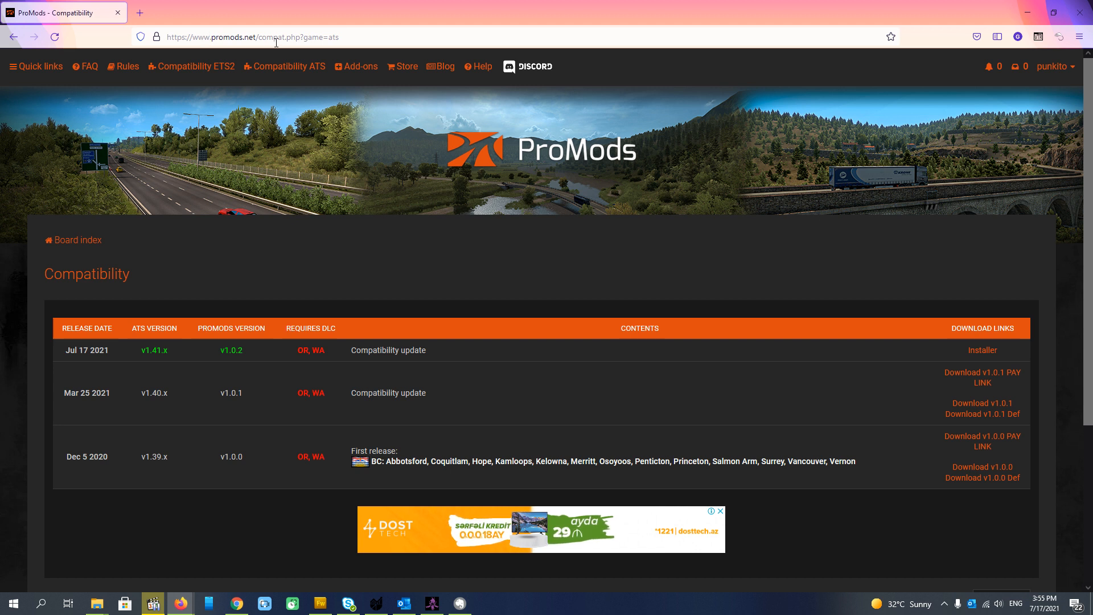
pyautogui.moveTo(284, 67)
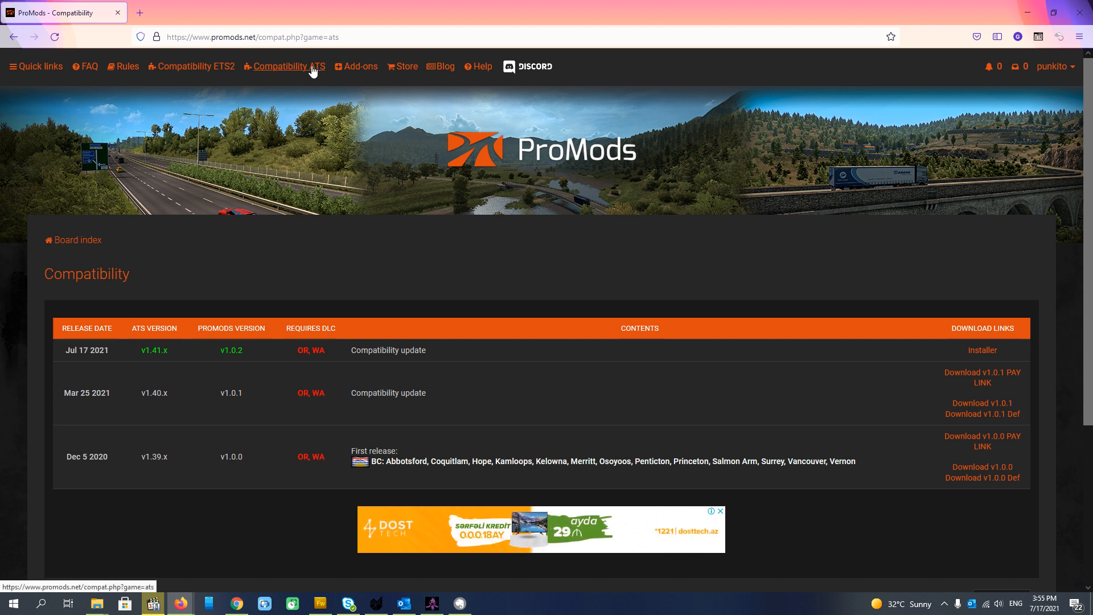
pyautogui.moveTo(311, 97)
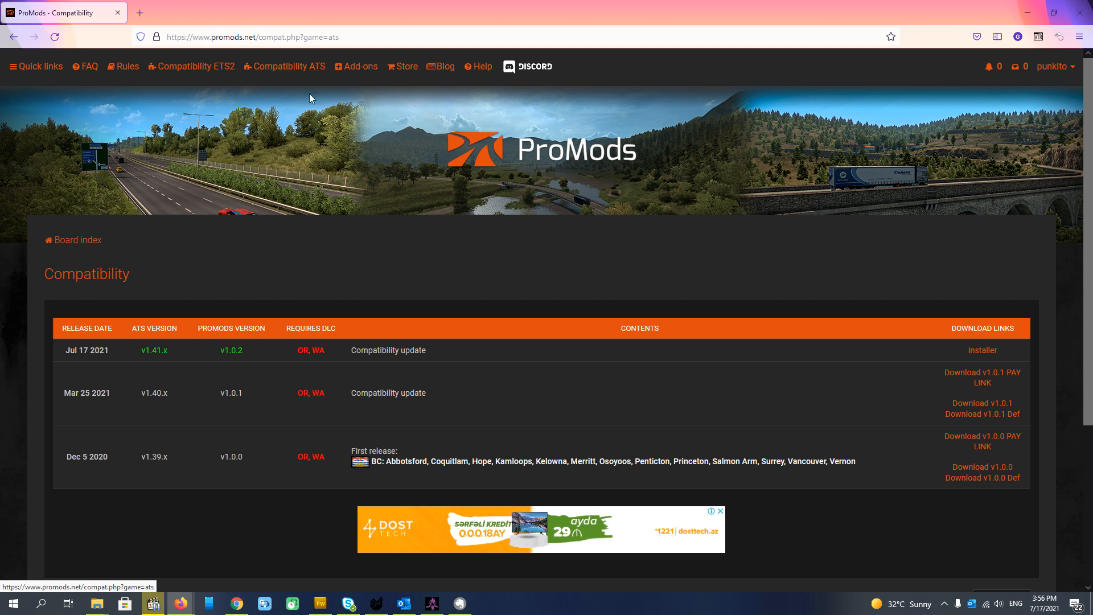
pyautogui.moveTo(122, 359)
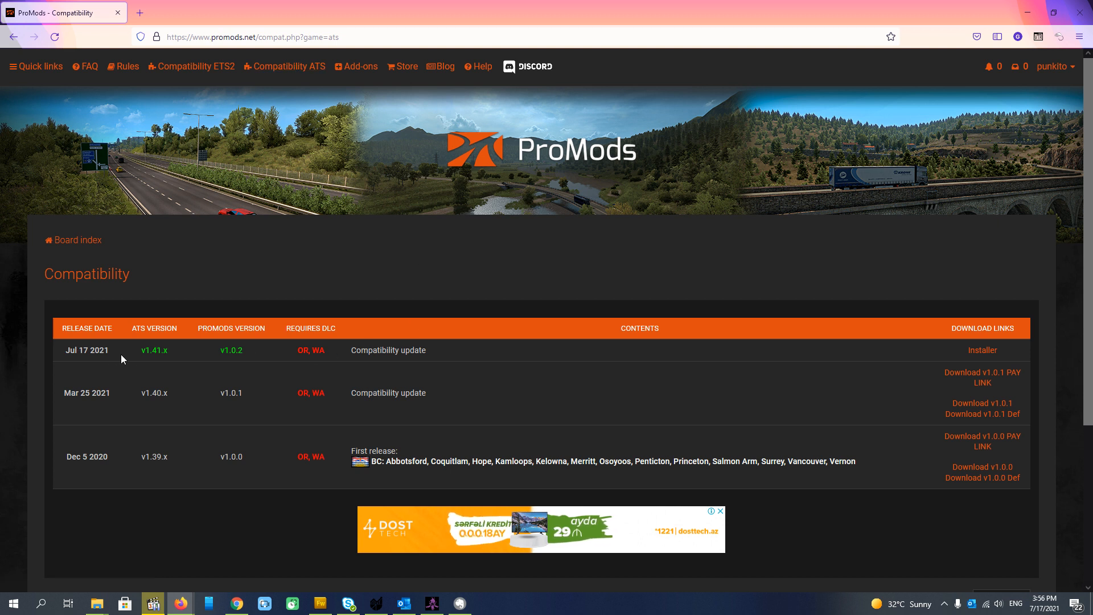
pyautogui.moveTo(154, 356)
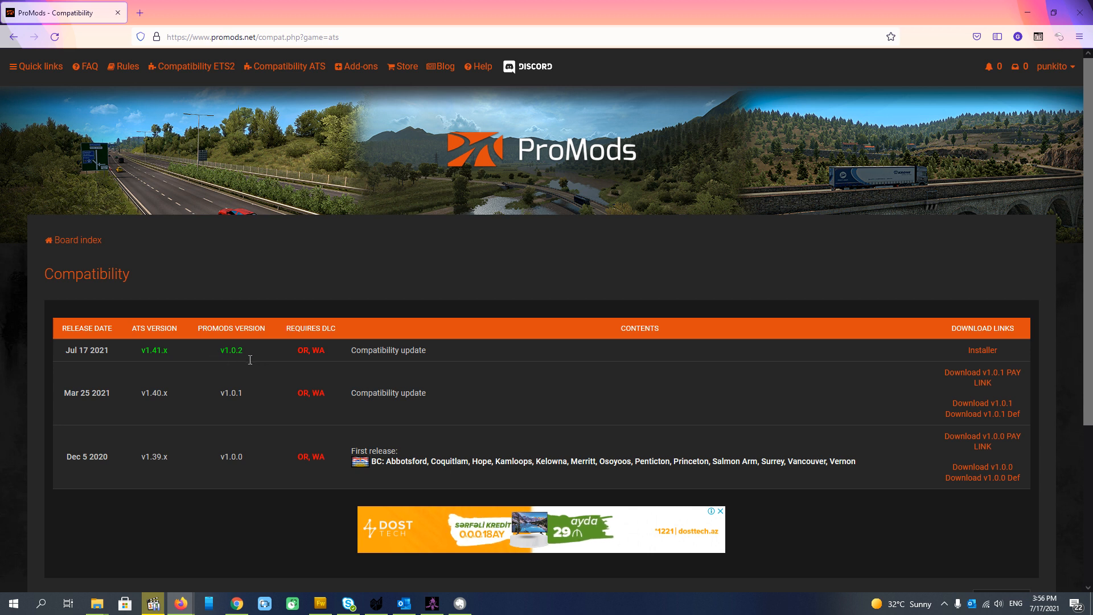
pyautogui.moveTo(246, 357)
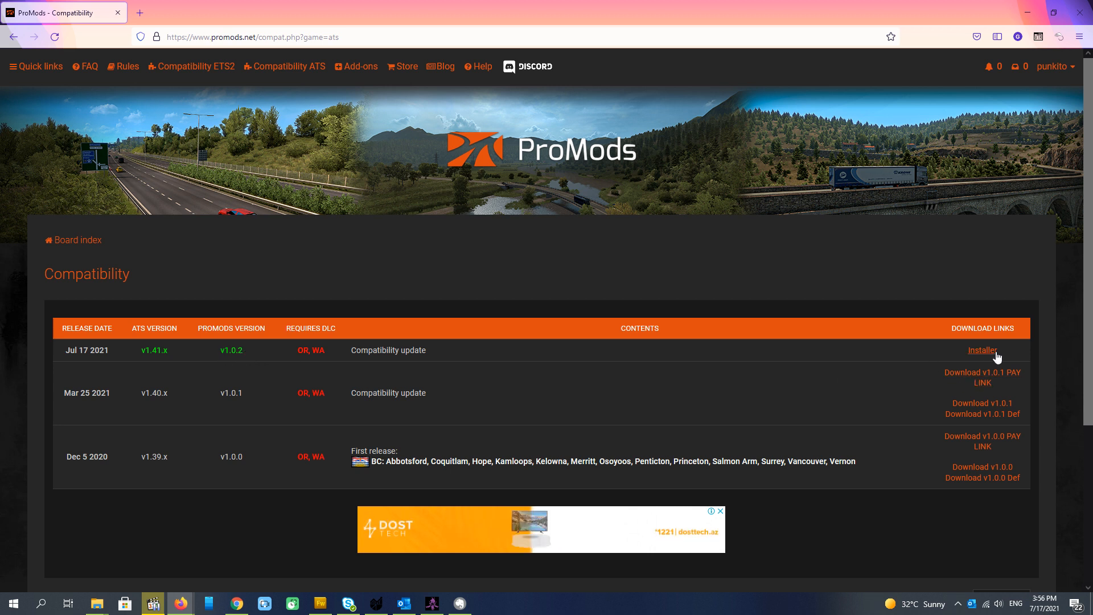
# Step: Launch the ProMods Canada 1.0.2 installer and bring up the def-file generation options, left at defaults
pyautogui.click(982, 350)
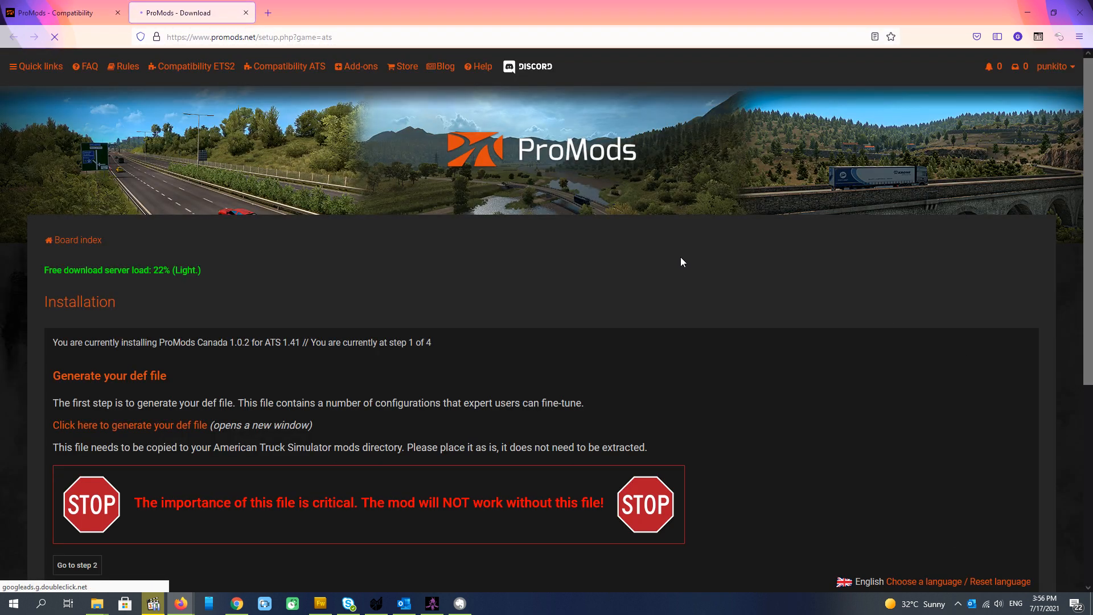
pyautogui.scroll(-3)
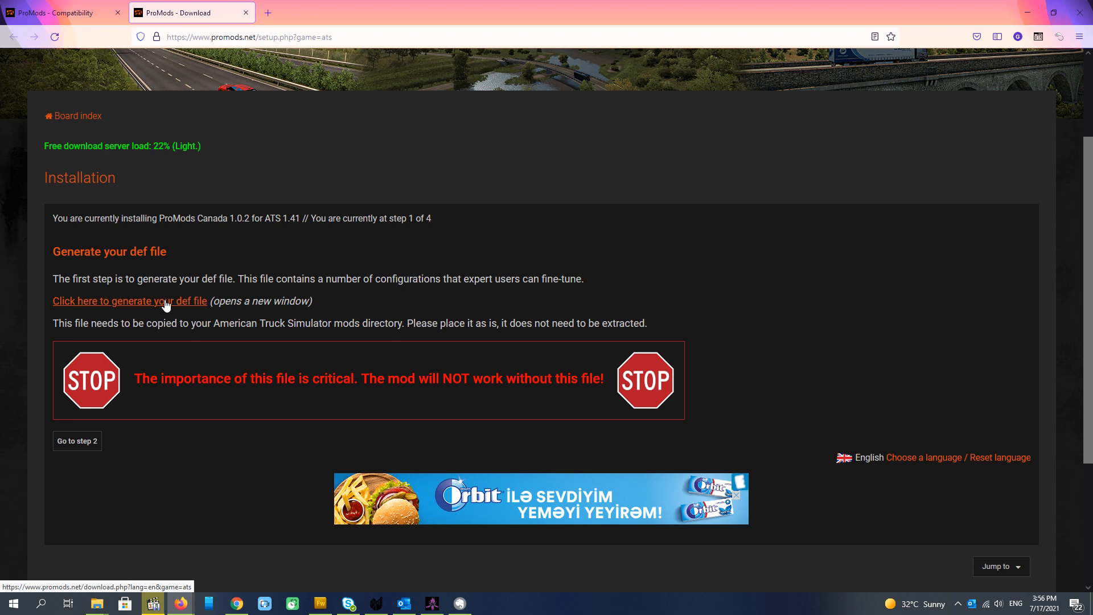
pyautogui.click(129, 300)
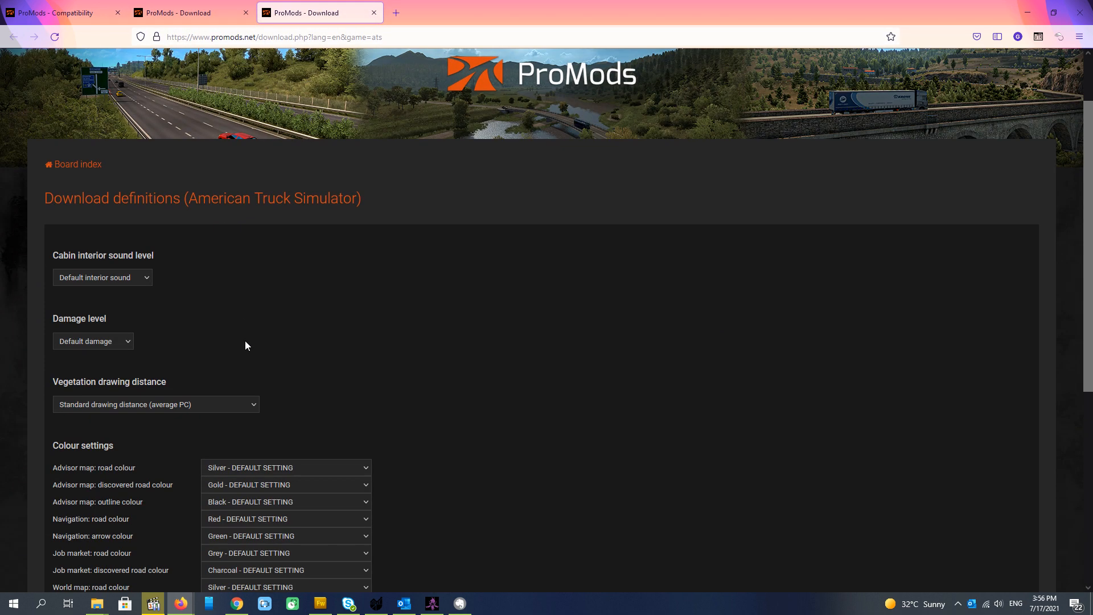
pyautogui.scroll(-3)
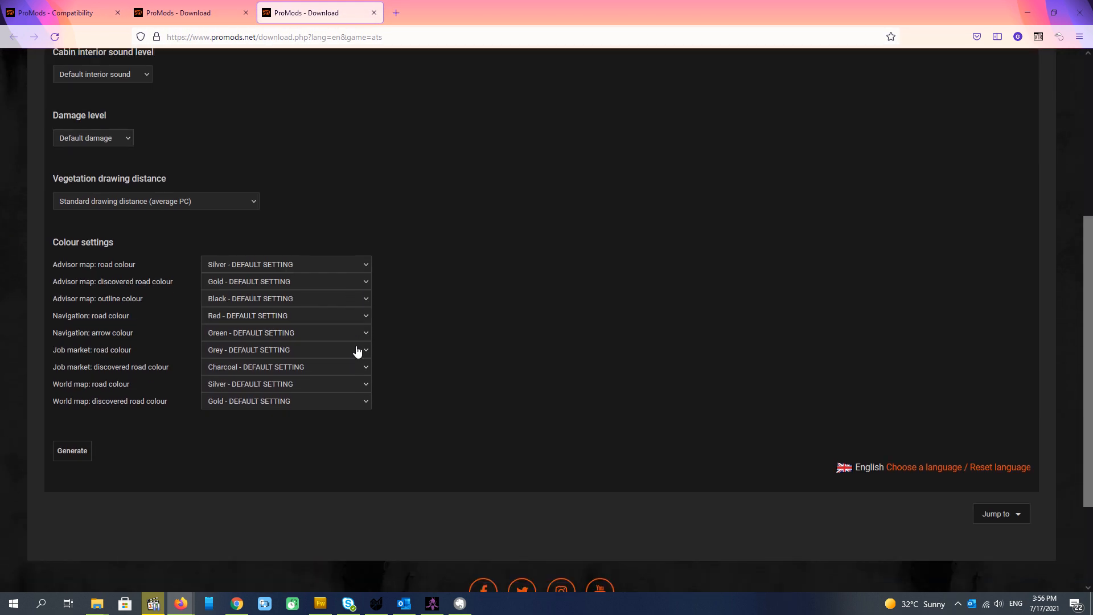
pyautogui.scroll(3)
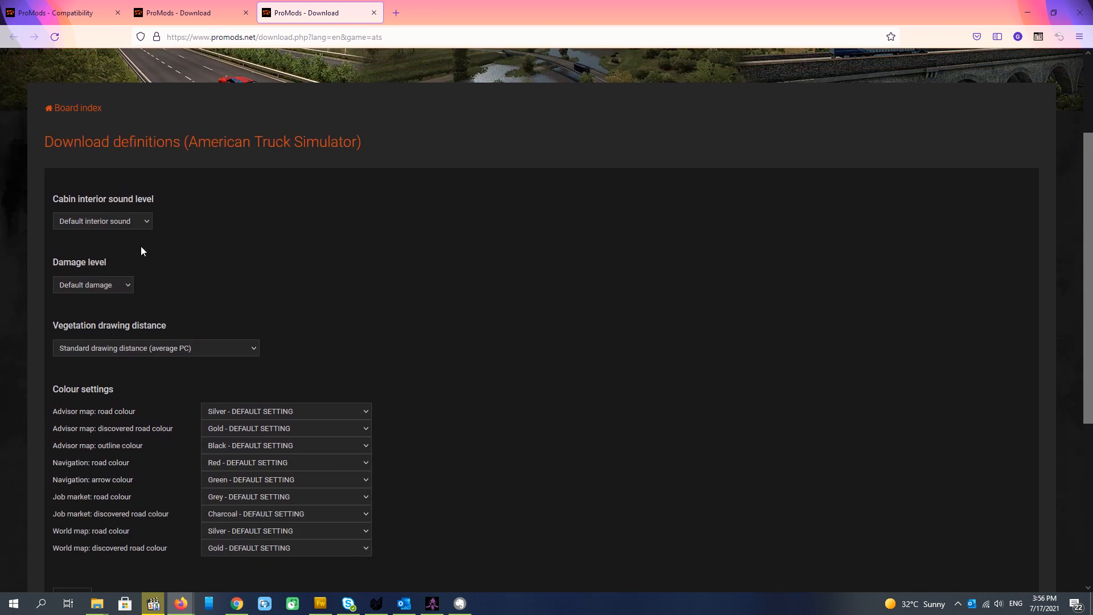
pyautogui.scroll(-3)
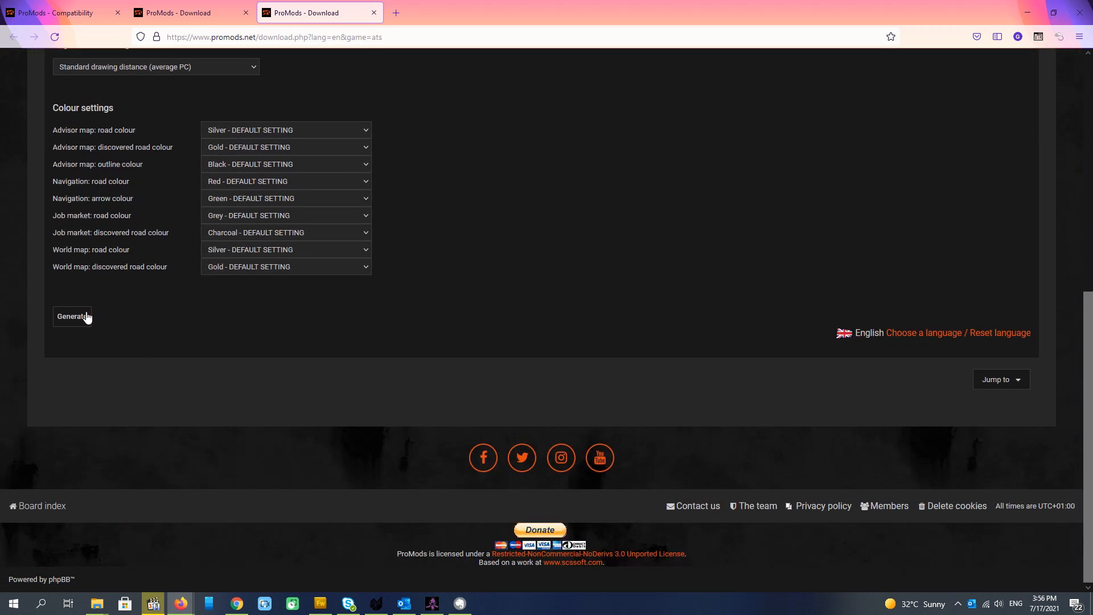
# Step: Generate the def file with default settings and save promods-ats-def-v102.scs to disk
pyautogui.click(71, 316)
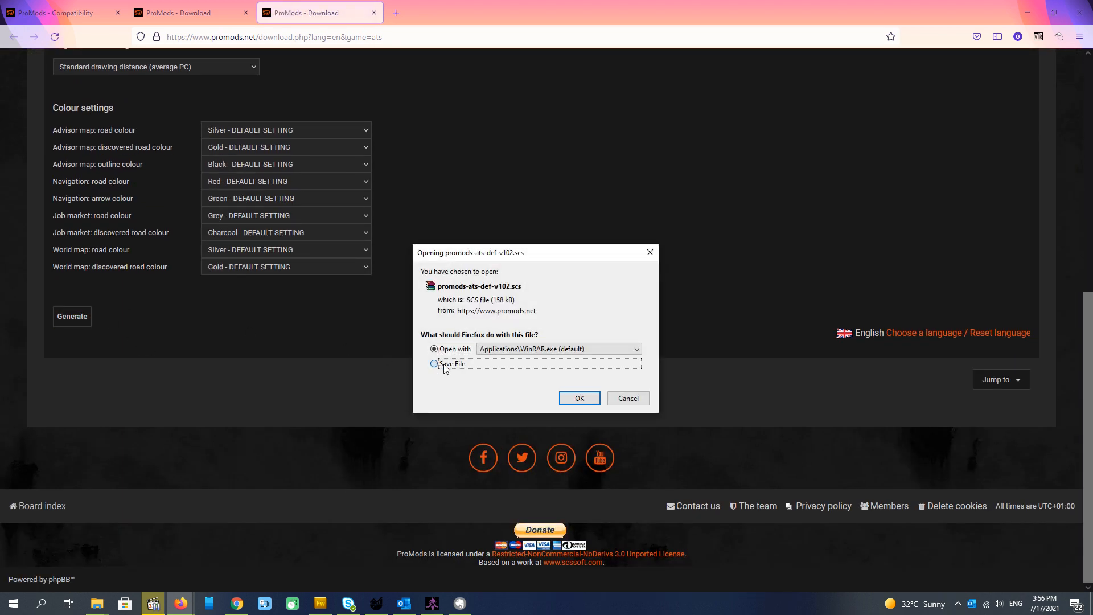
pyautogui.click(578, 398)
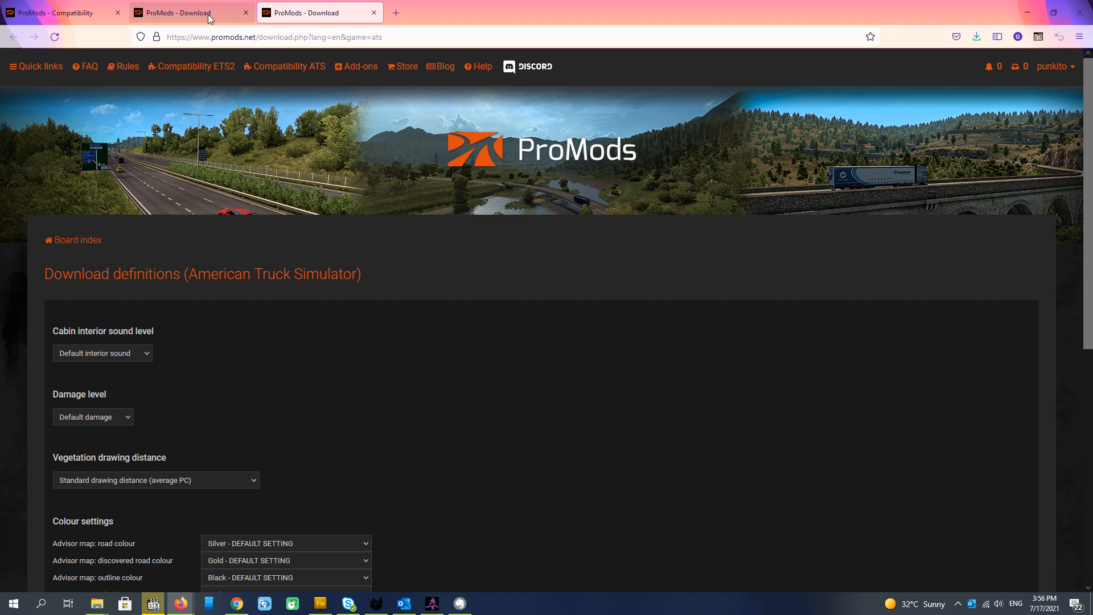
pyautogui.moveTo(192, 13)
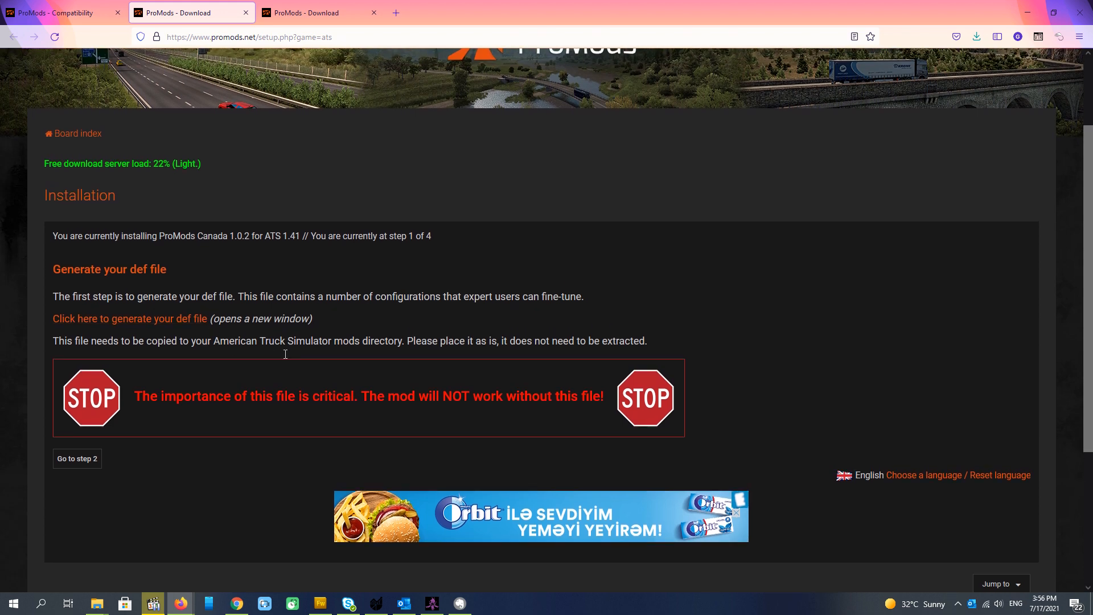
# Step: Advance to the download-method step and review the Premium and Standard download options
pyautogui.click(77, 458)
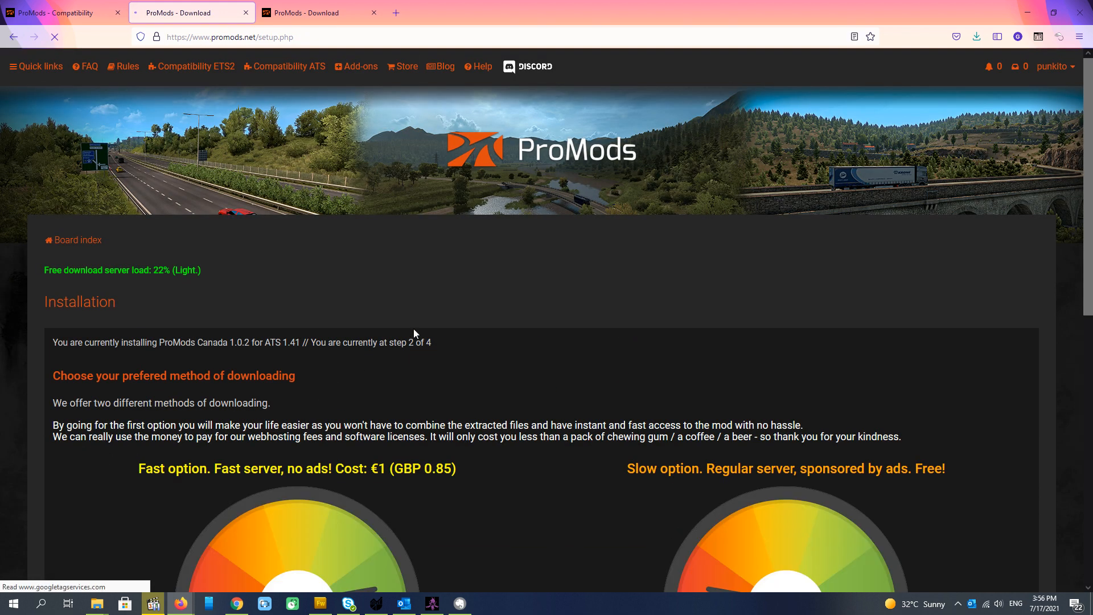
pyautogui.scroll(-3)
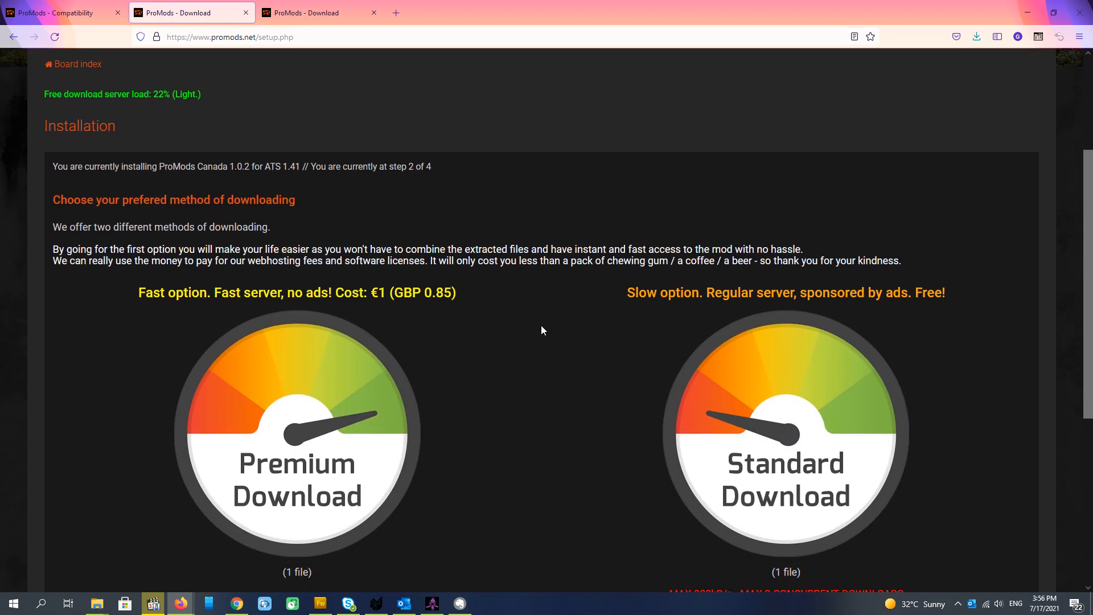
pyautogui.scroll(-3)
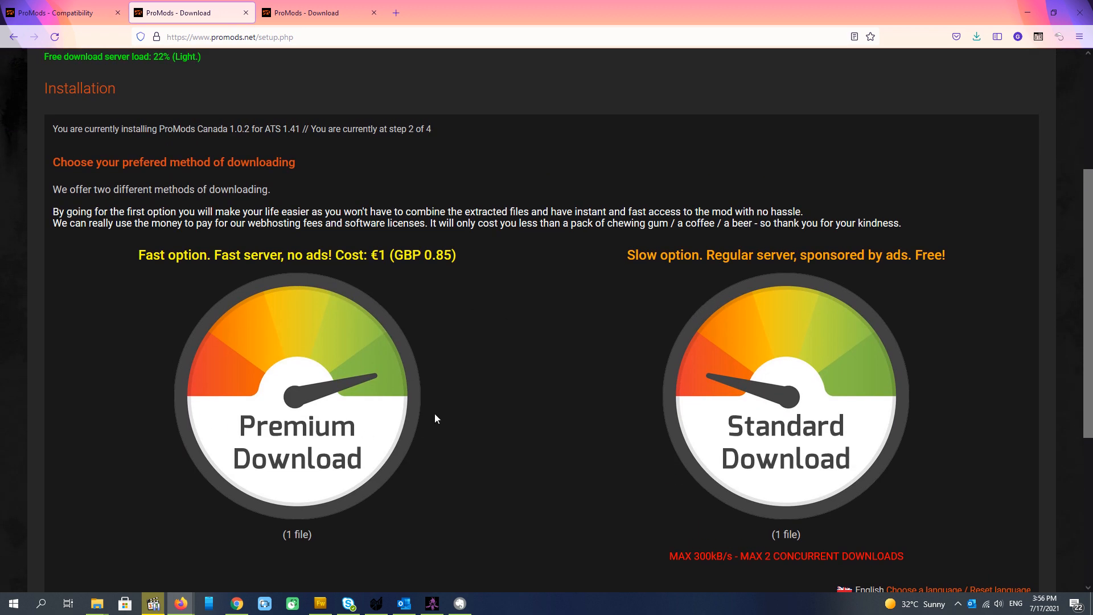
pyautogui.moveTo(357, 276)
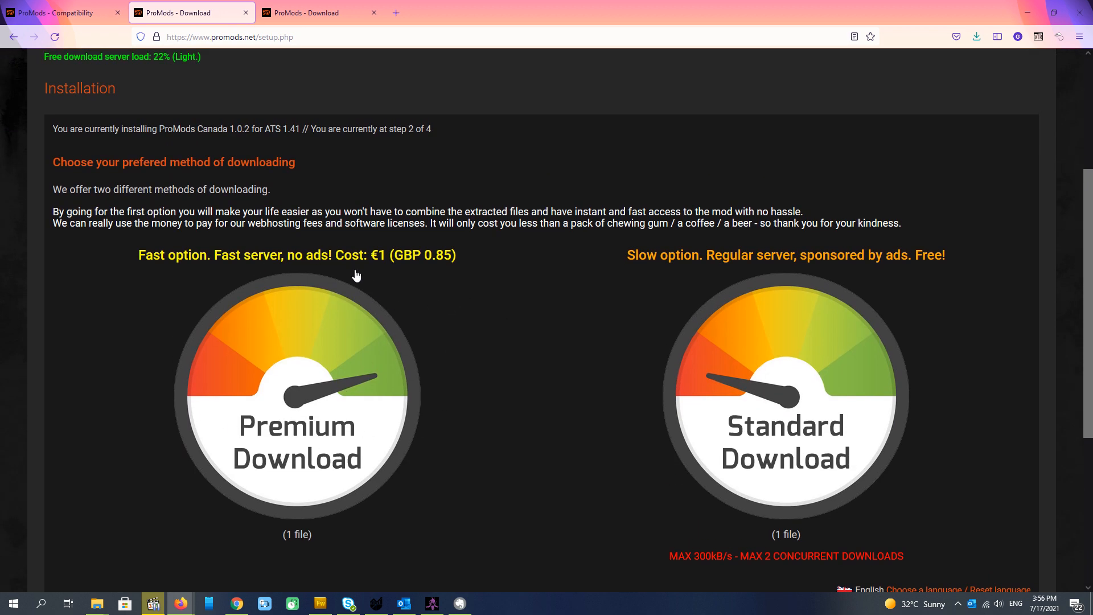
pyautogui.moveTo(439, 281)
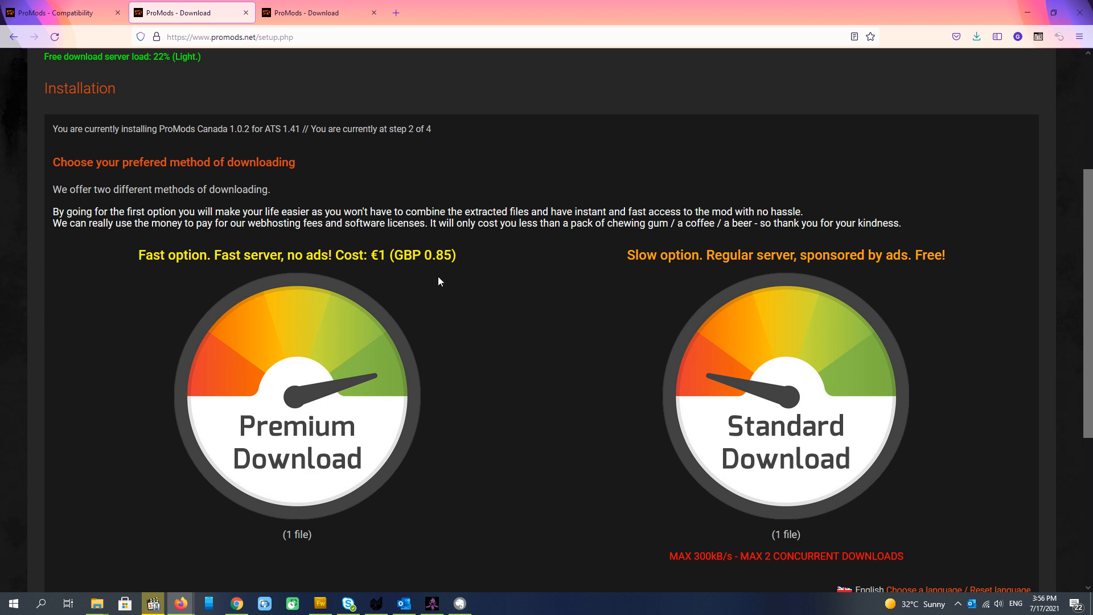
pyautogui.moveTo(491, 360)
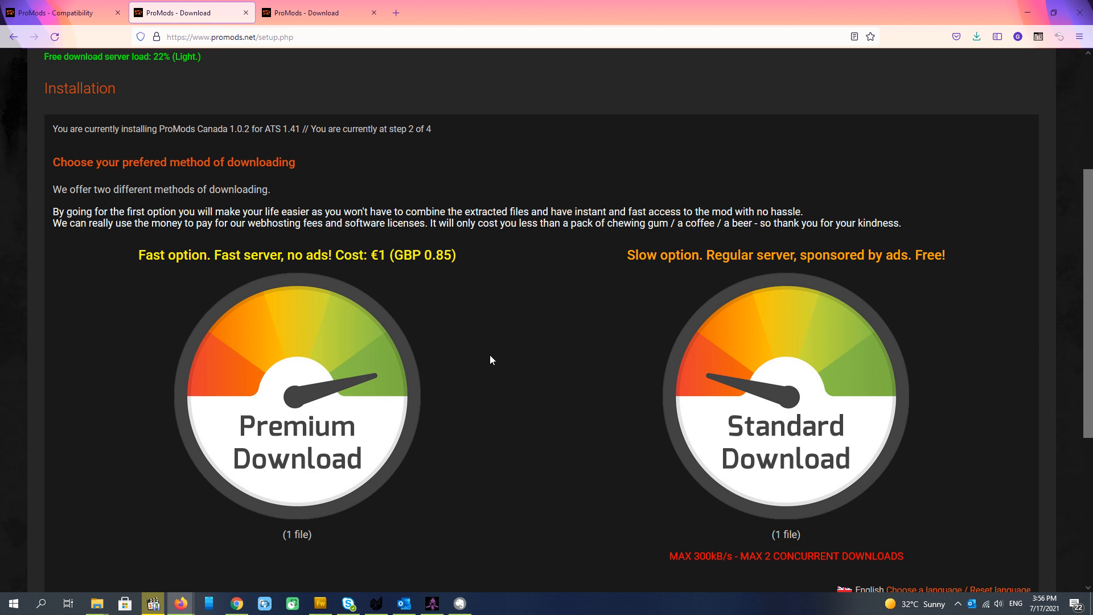
pyautogui.moveTo(624, 376)
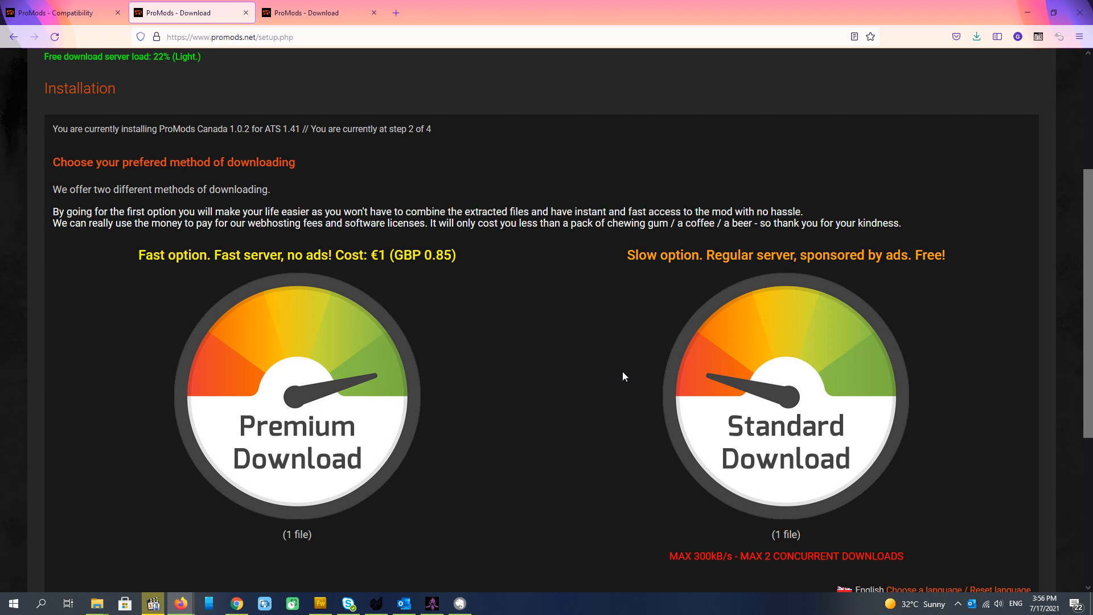
pyautogui.moveTo(745, 352)
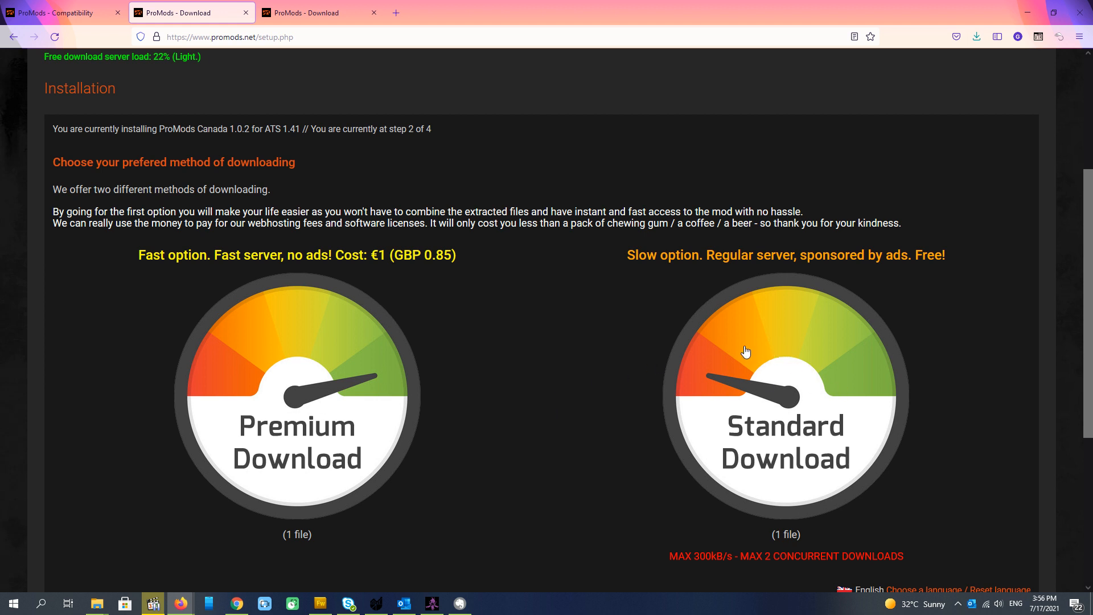
pyautogui.moveTo(828, 547)
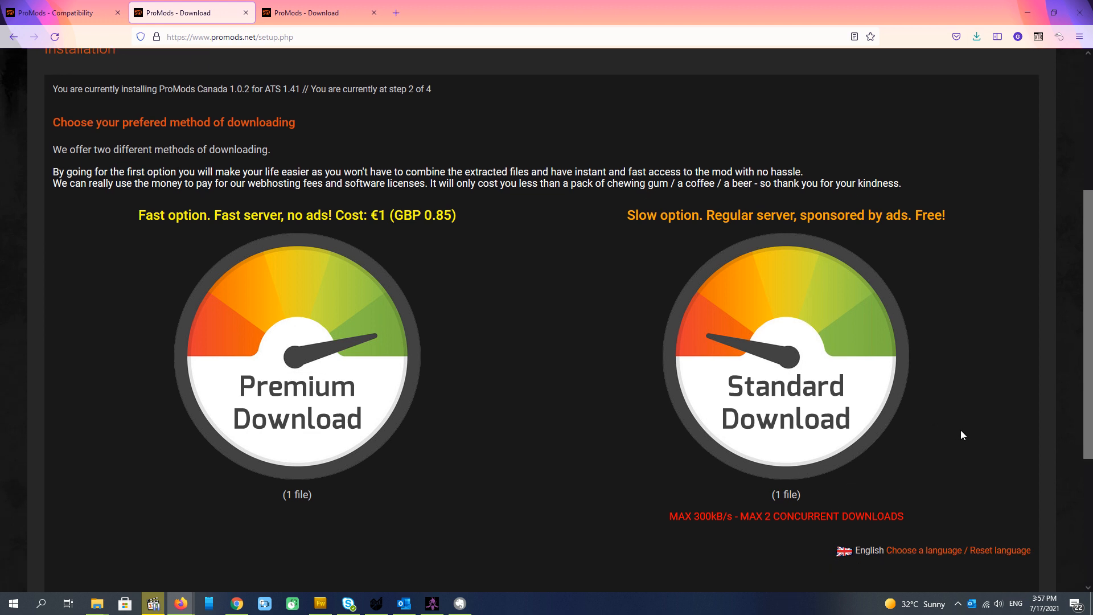
pyautogui.moveTo(961, 425)
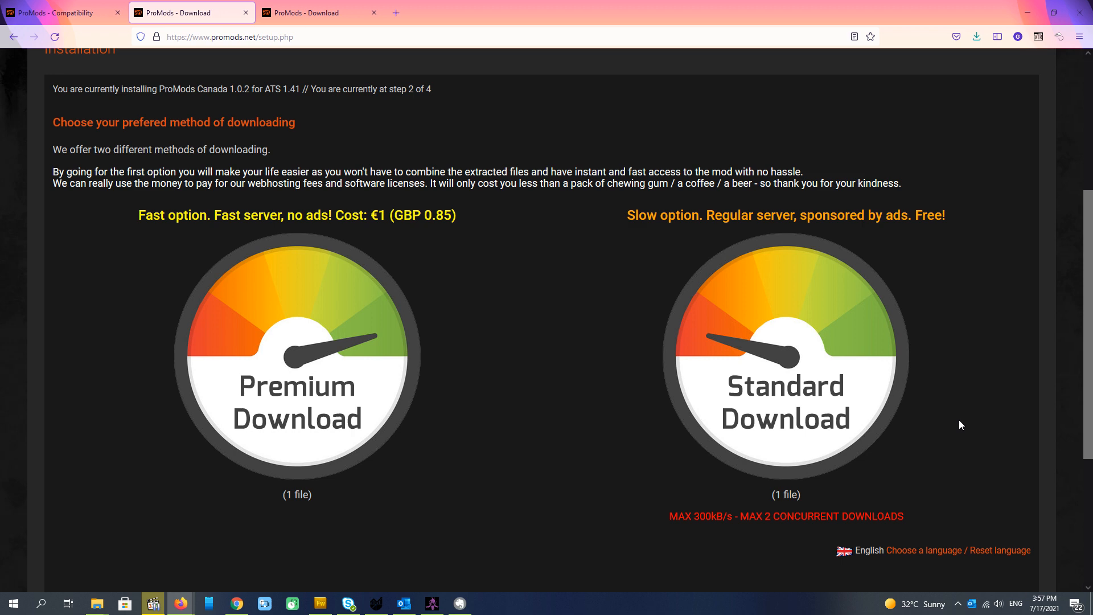
pyautogui.moveTo(788, 379)
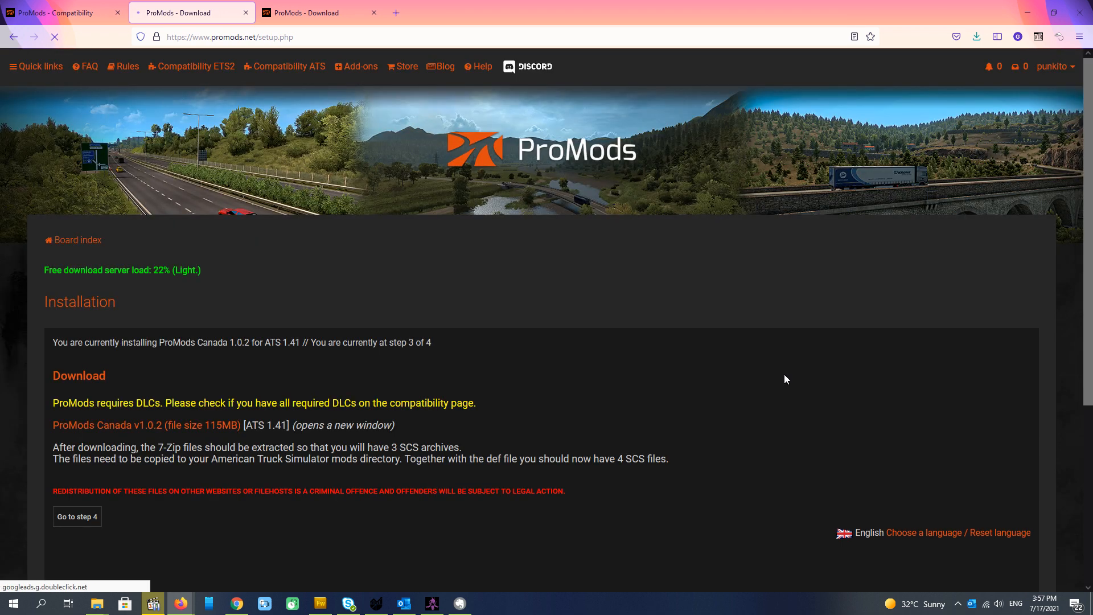
# Step: Start the ProMods Canada v1.0.2 (115 MB) archive download from the installer page
pyautogui.scroll(-3)
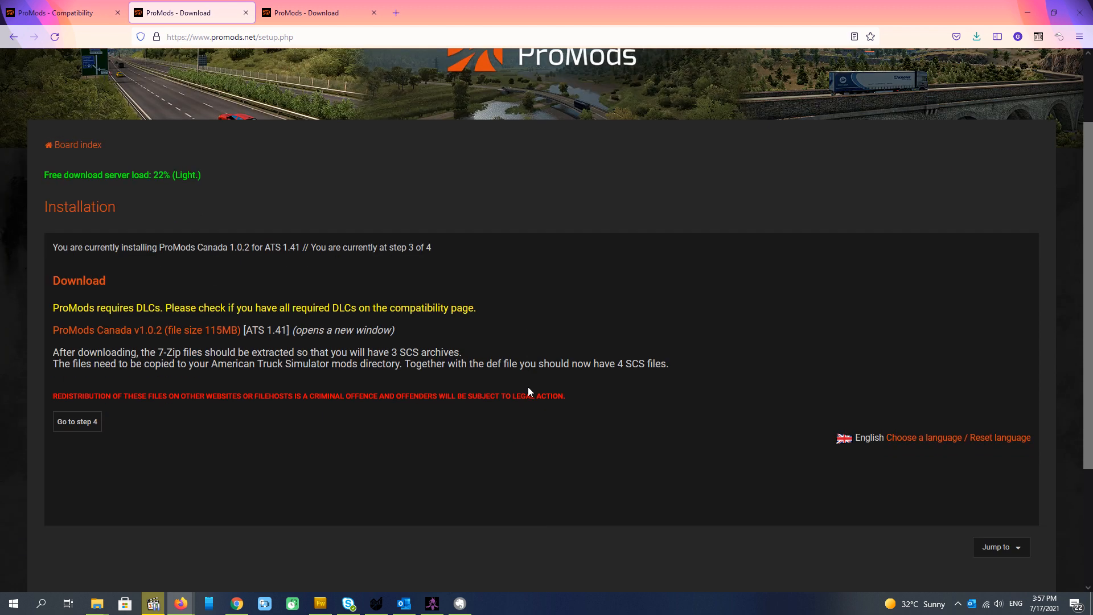
pyautogui.scroll(3)
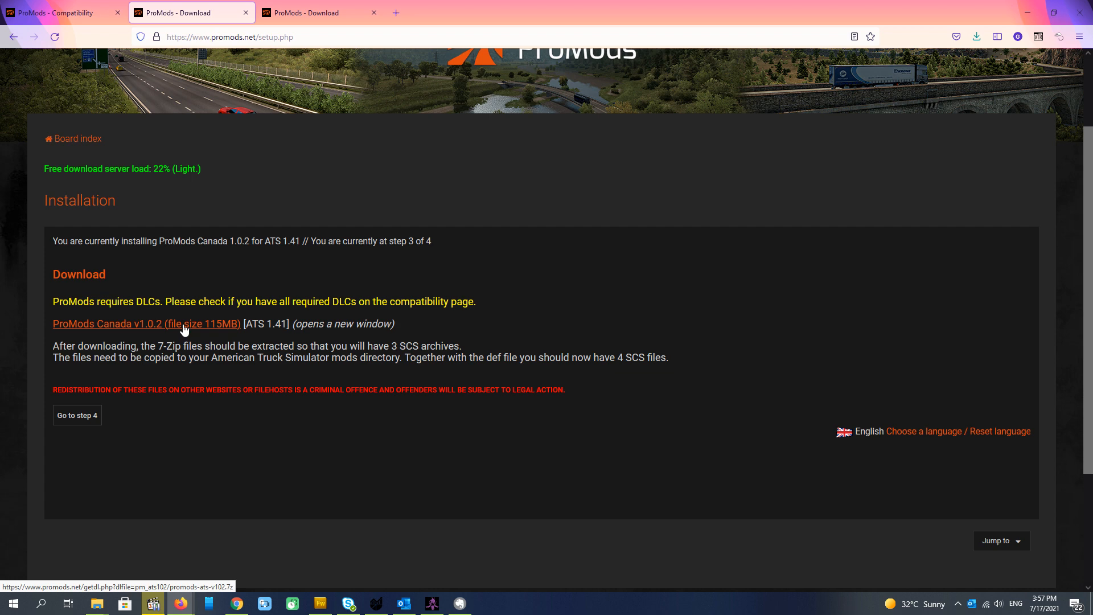
pyautogui.click(146, 324)
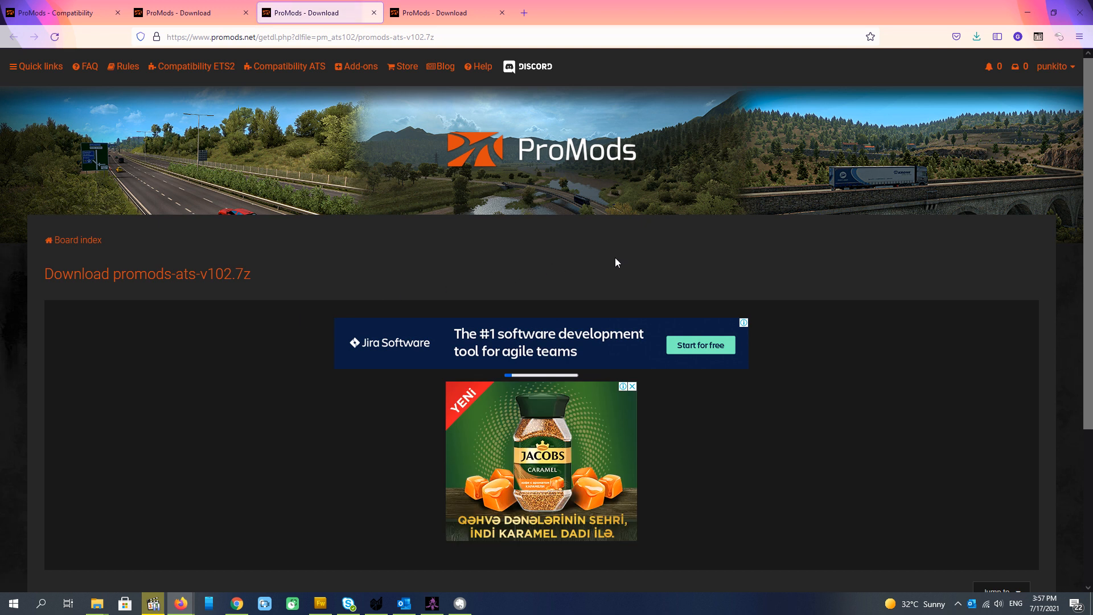
pyautogui.moveTo(678, 260)
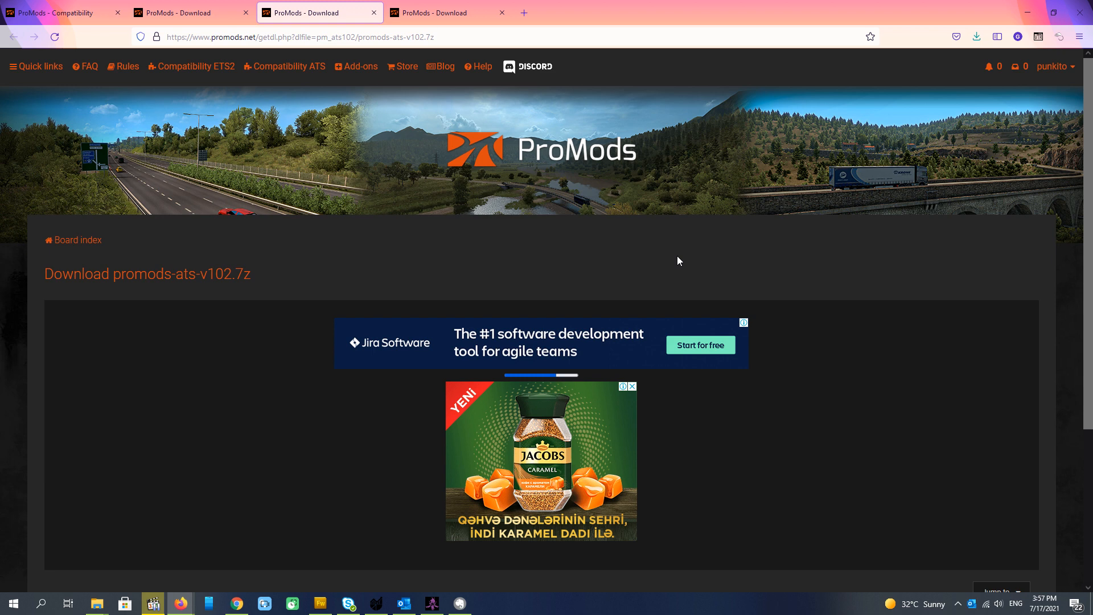
pyautogui.moveTo(661, 257)
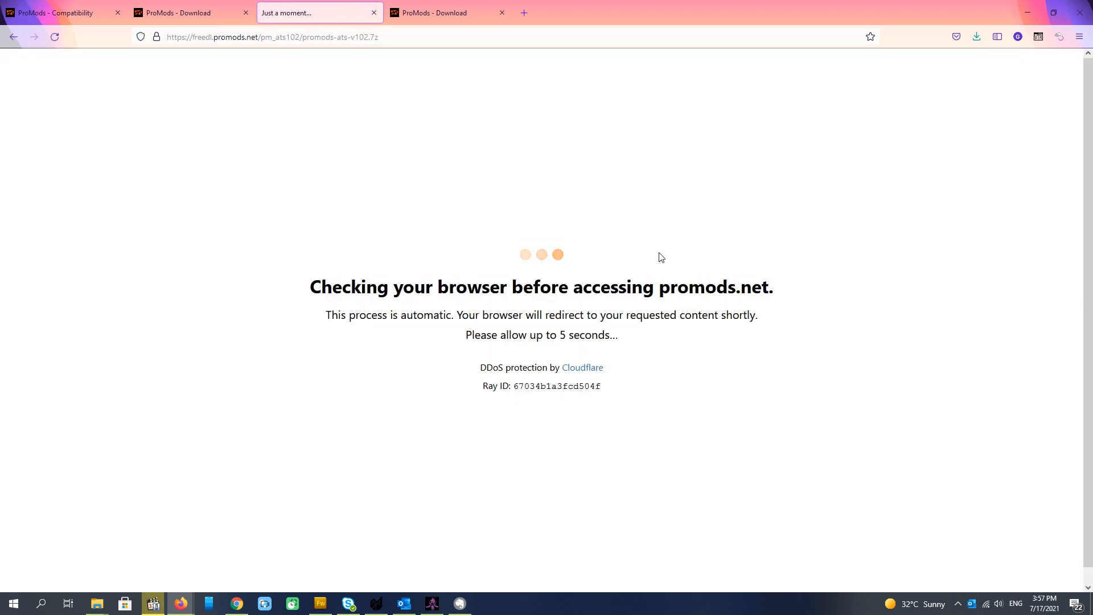
pyautogui.moveTo(677, 254)
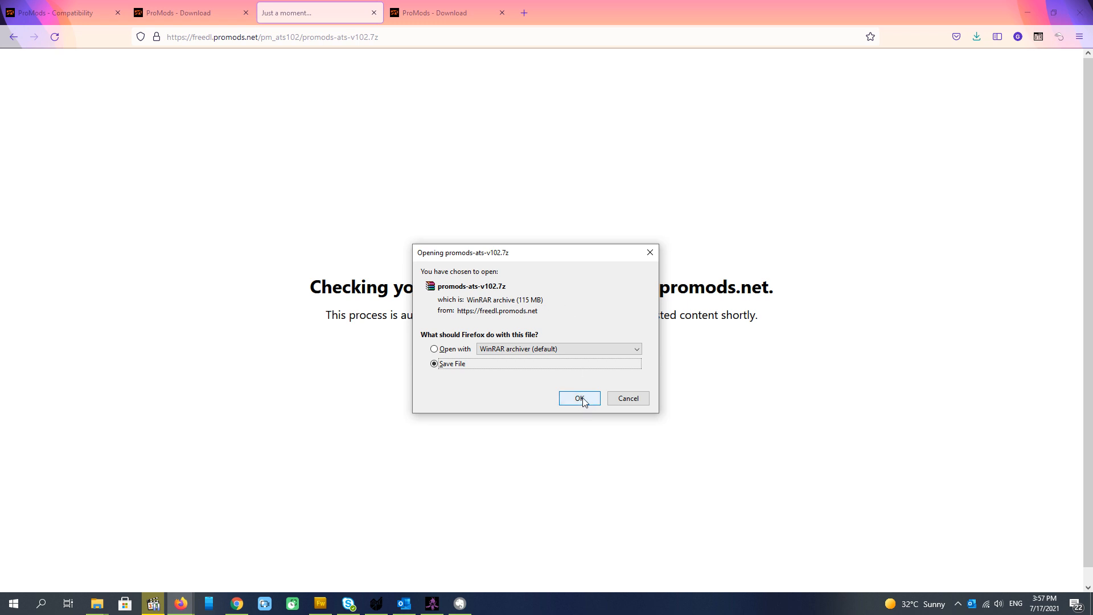
# Step: Save promods-ats-v102.7z to disk and check its progress in the Downloads panel
pyautogui.click(579, 398)
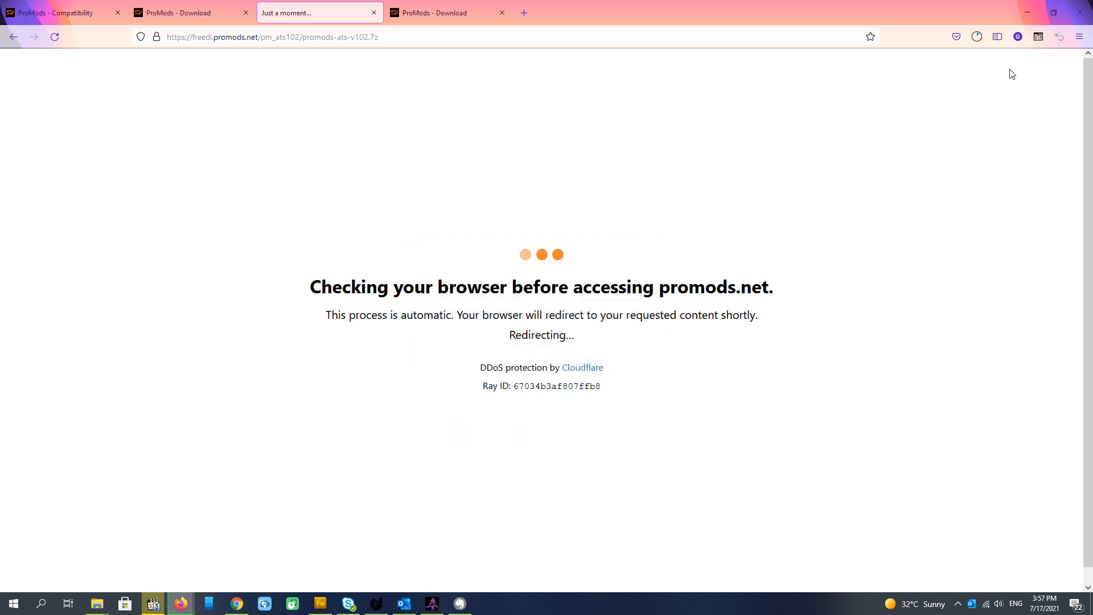
pyautogui.moveTo(977, 37)
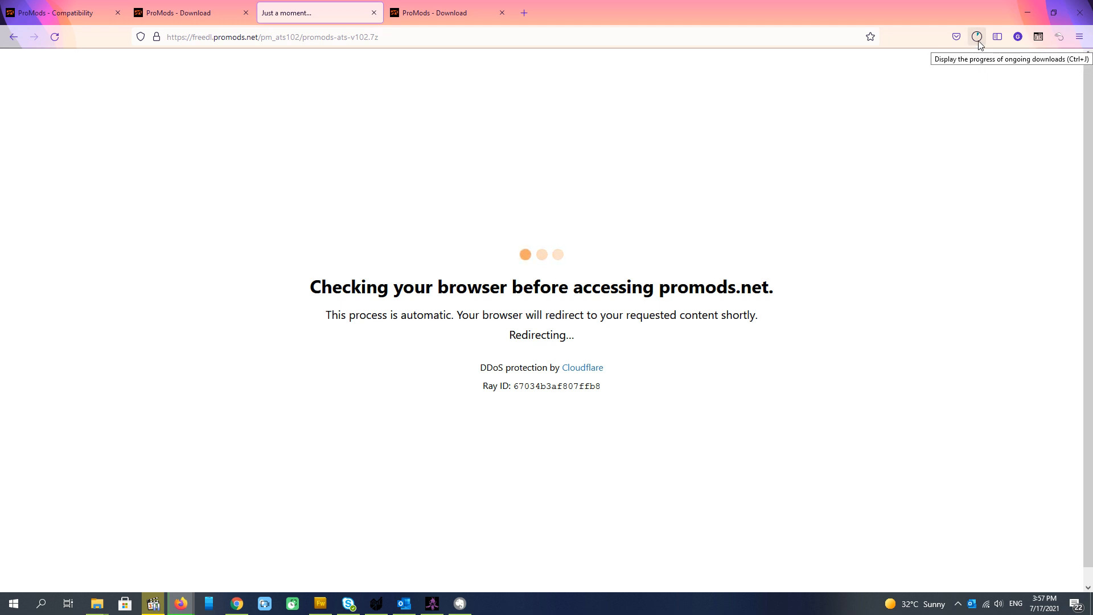
pyautogui.click(977, 37)
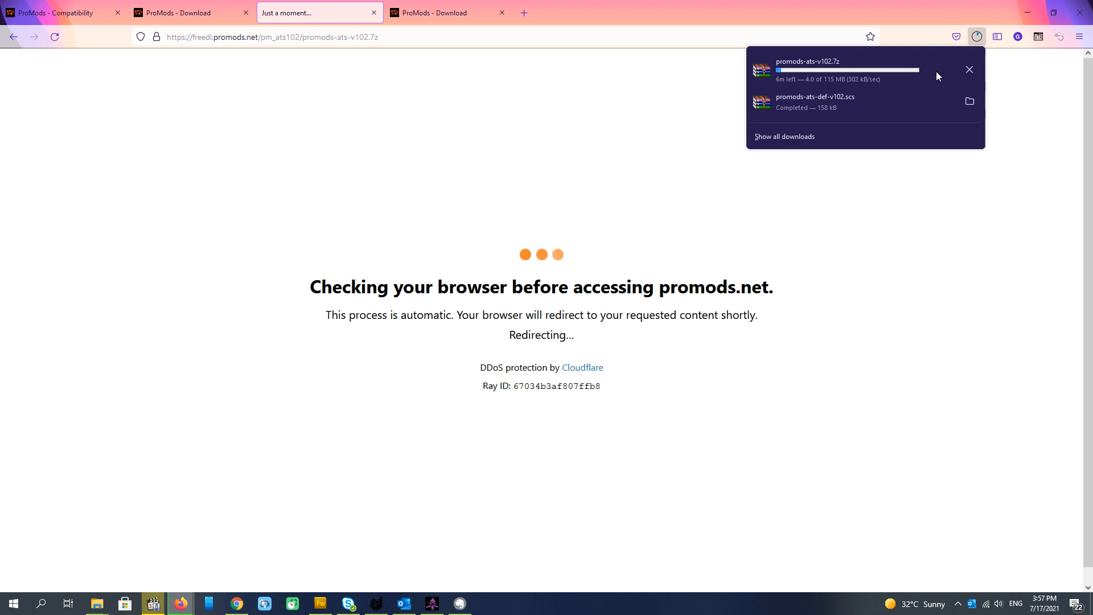
pyautogui.moveTo(864, 88)
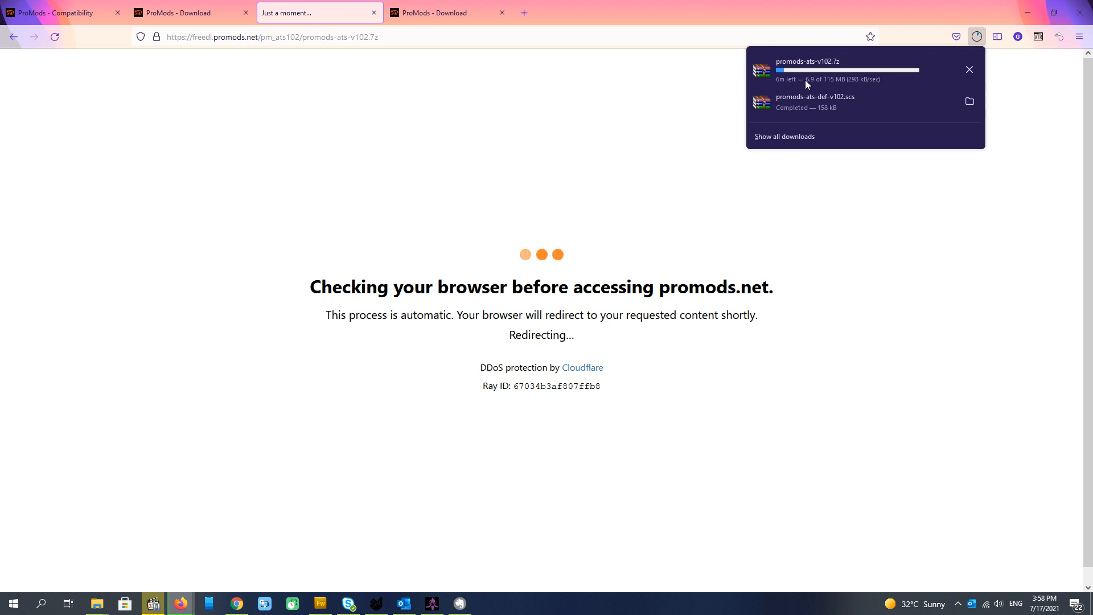
pyautogui.moveTo(883, 85)
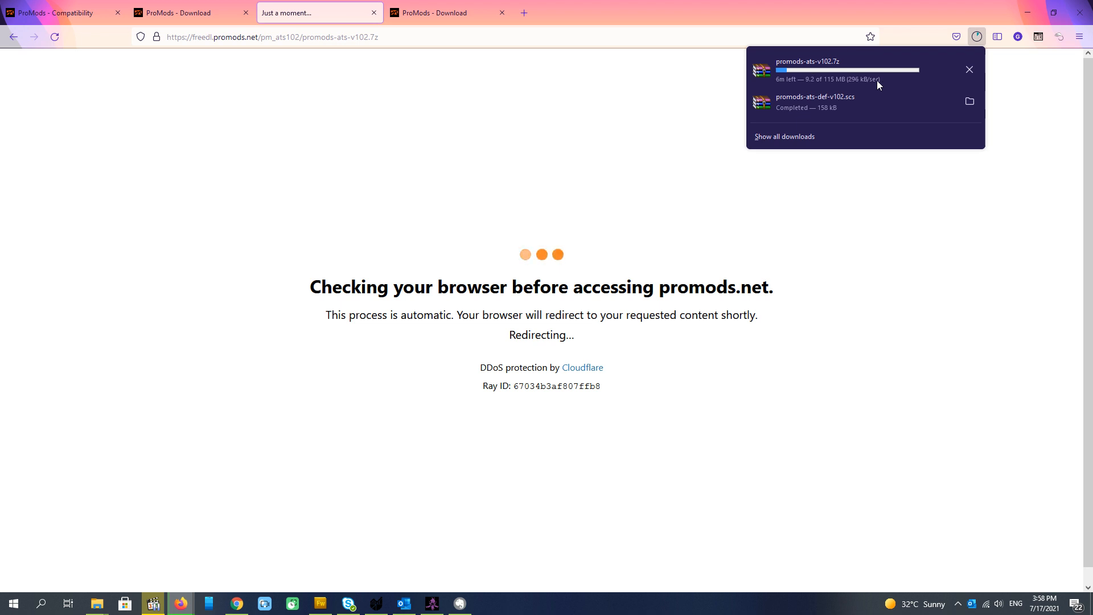
pyautogui.moveTo(793, 88)
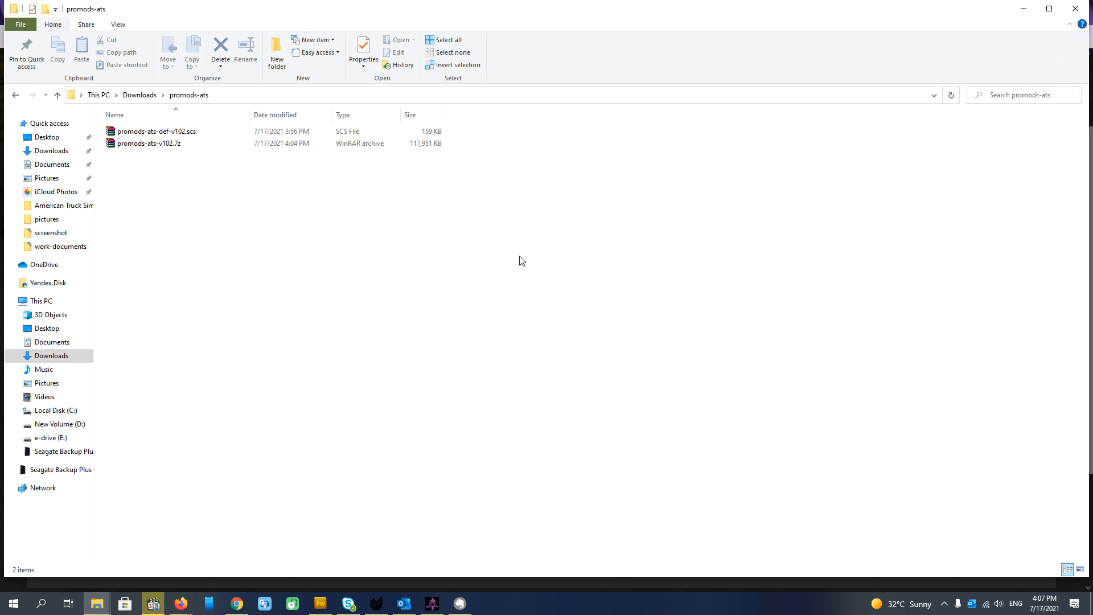
pyautogui.moveTo(459, 240)
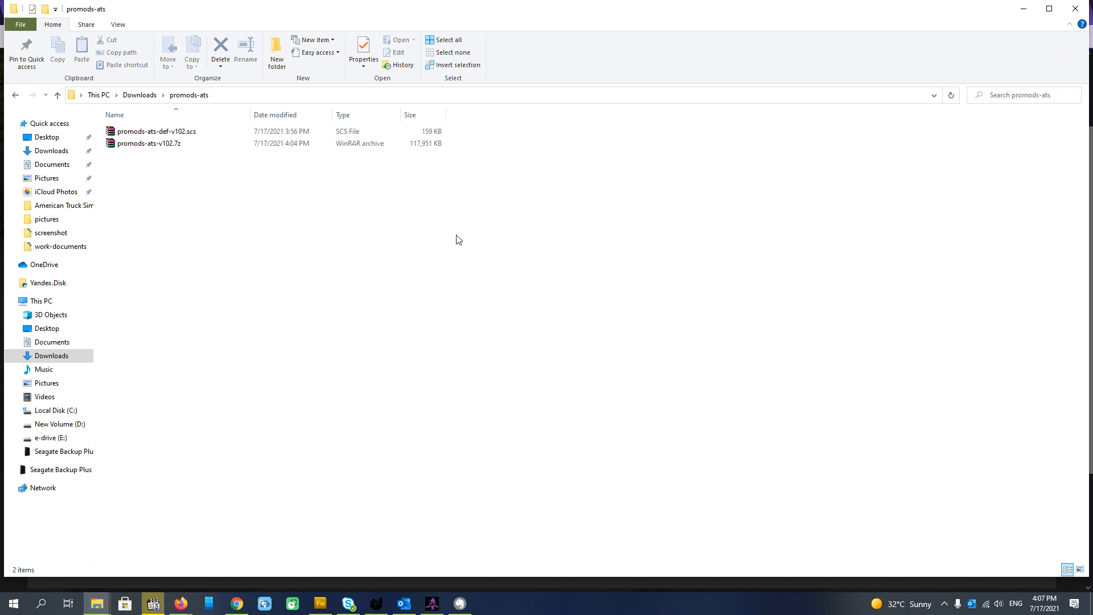
pyautogui.moveTo(323, 223)
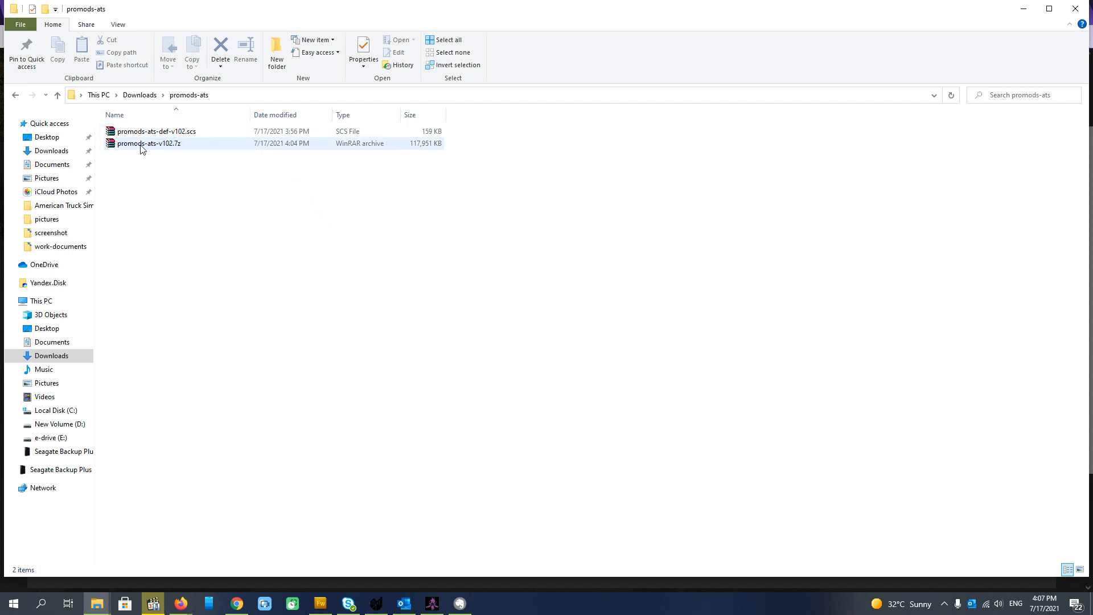
# Step: Extract promods-ats-v102.7z into its own folder with 7-Zip and remove the loose def file
pyautogui.rightClick(148, 143)
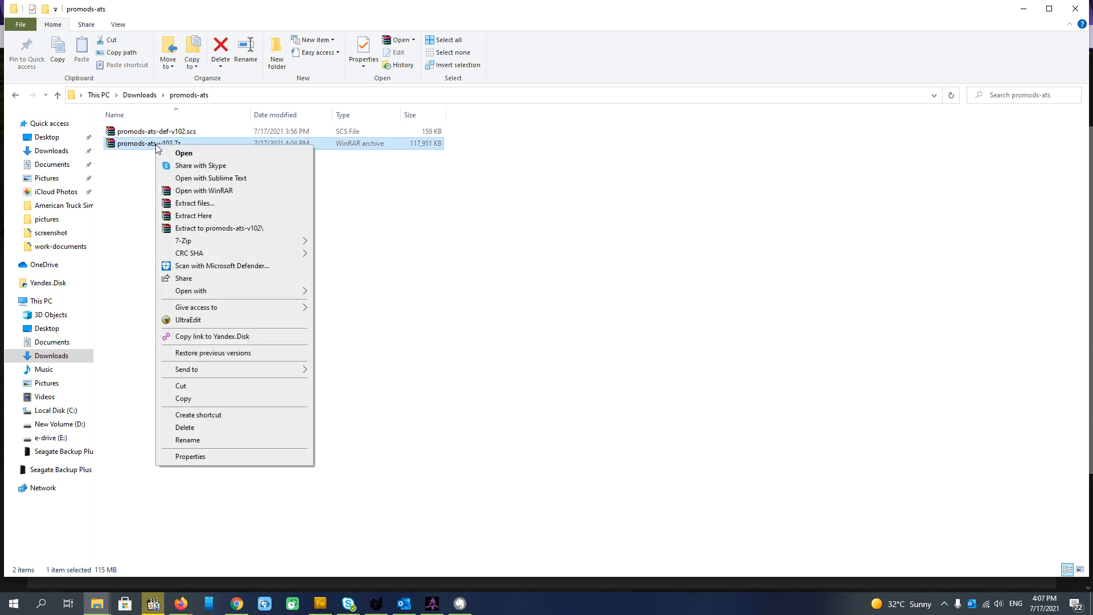
pyautogui.moveTo(233, 228)
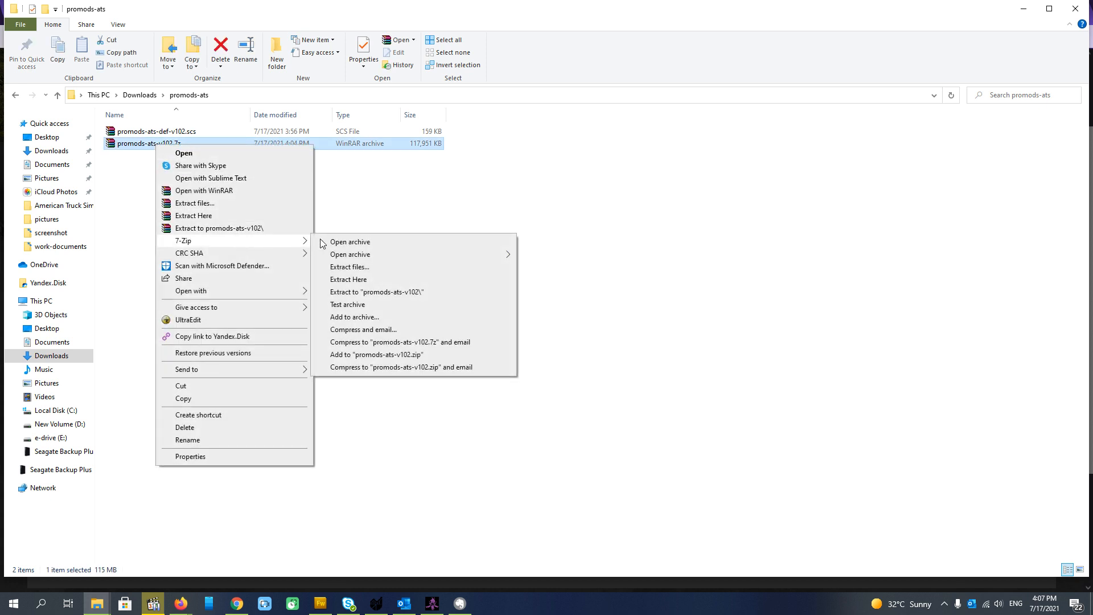
pyautogui.click(349, 267)
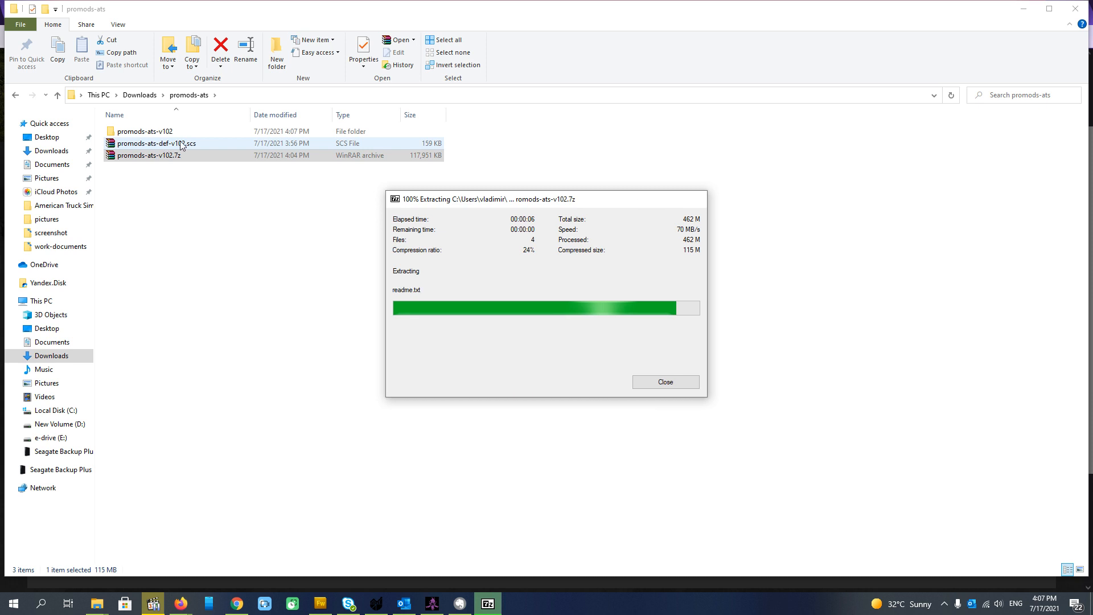
pyautogui.click(663, 382)
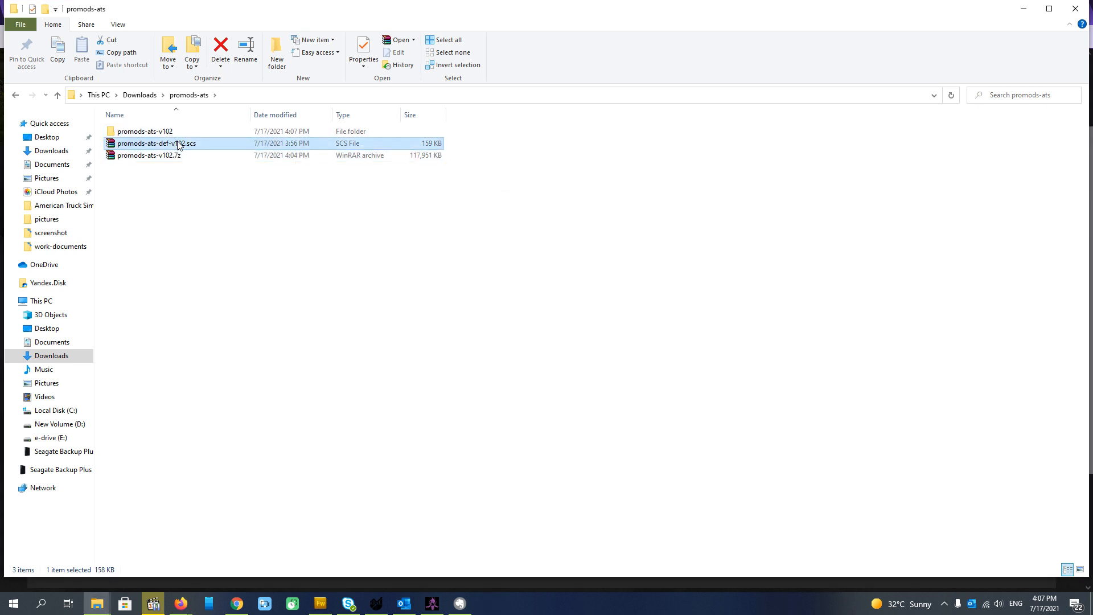
pyautogui.click(219, 53)
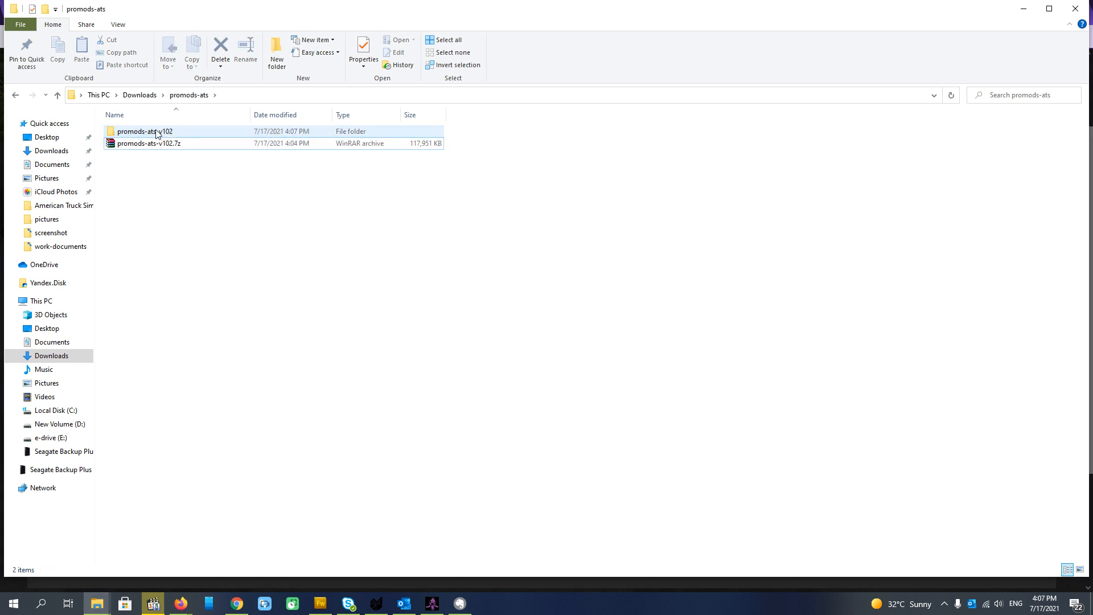
# Step: Select the four .scs packages in the promods-ats-v102 folder, leaving out the readme, ready to copy
pyautogui.doubleClick(144, 131)
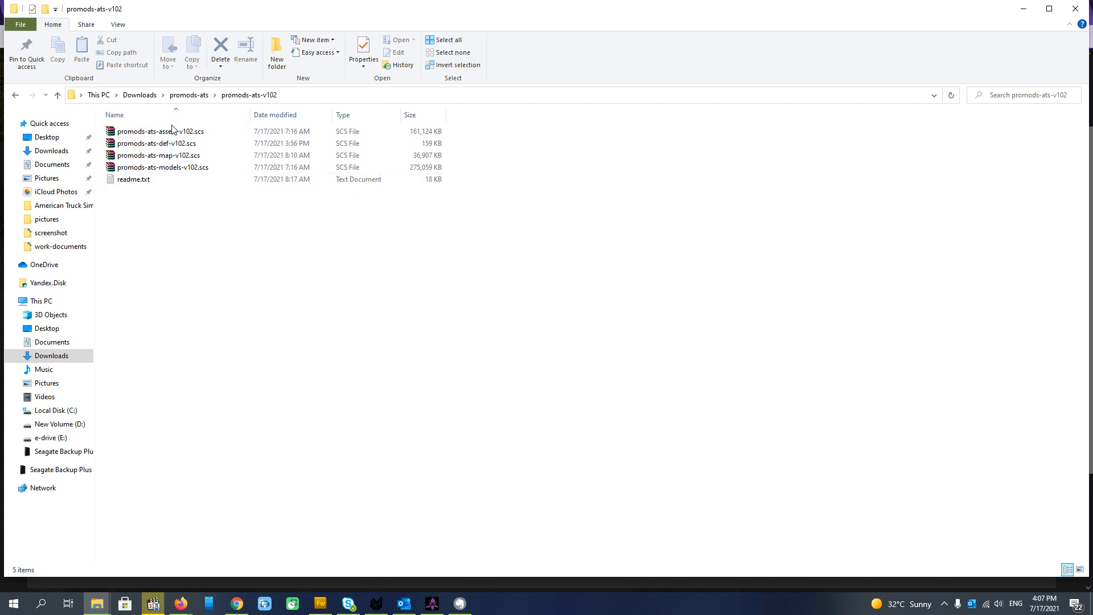
pyautogui.click(161, 131)
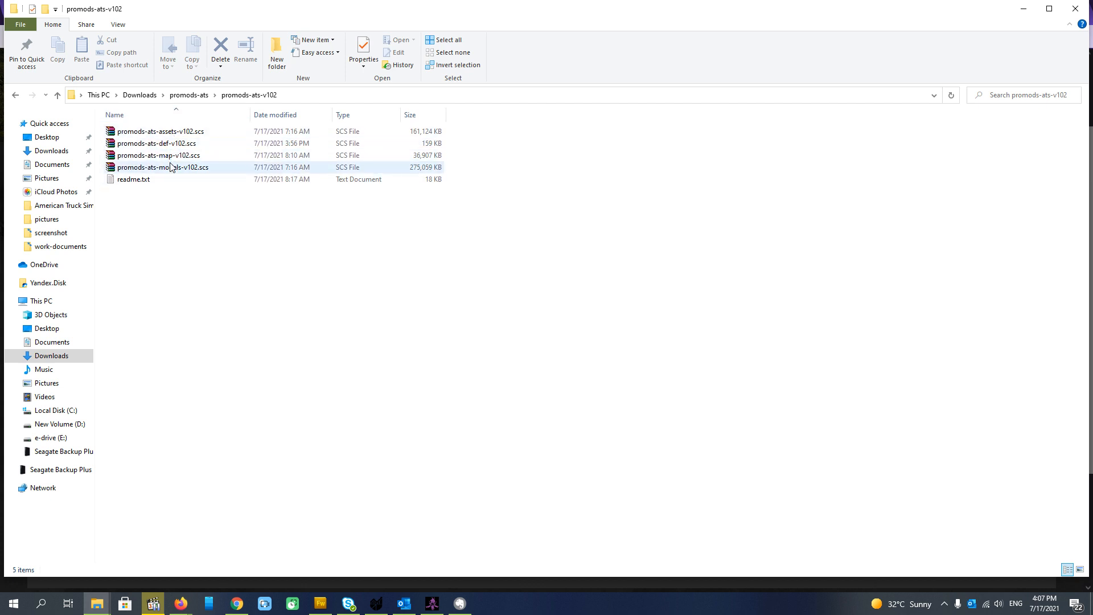
pyautogui.click(161, 131)
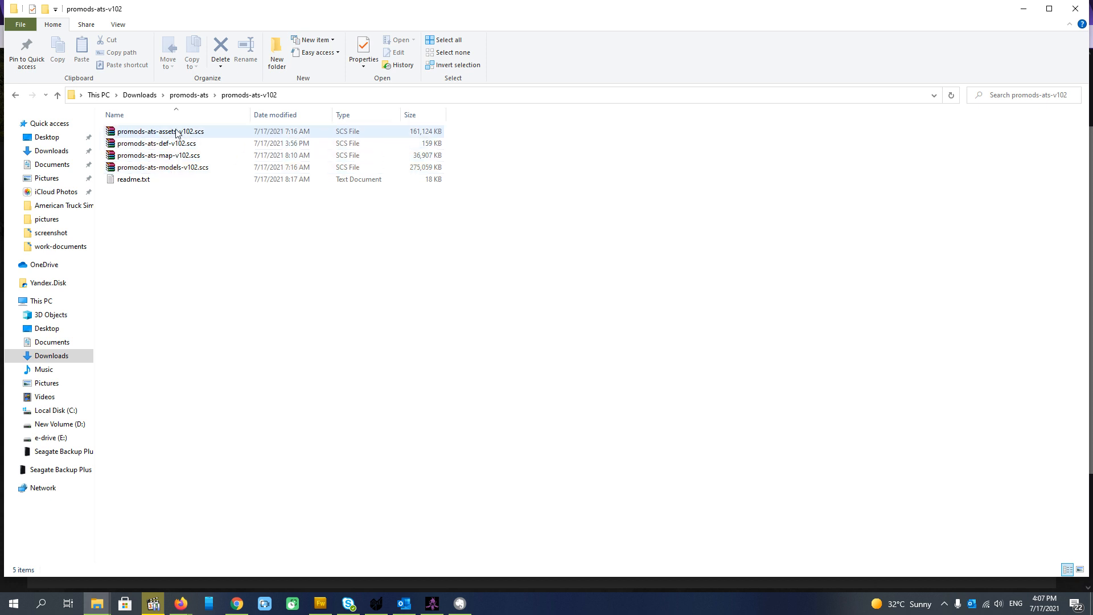
pyautogui.rightClick(180, 165)
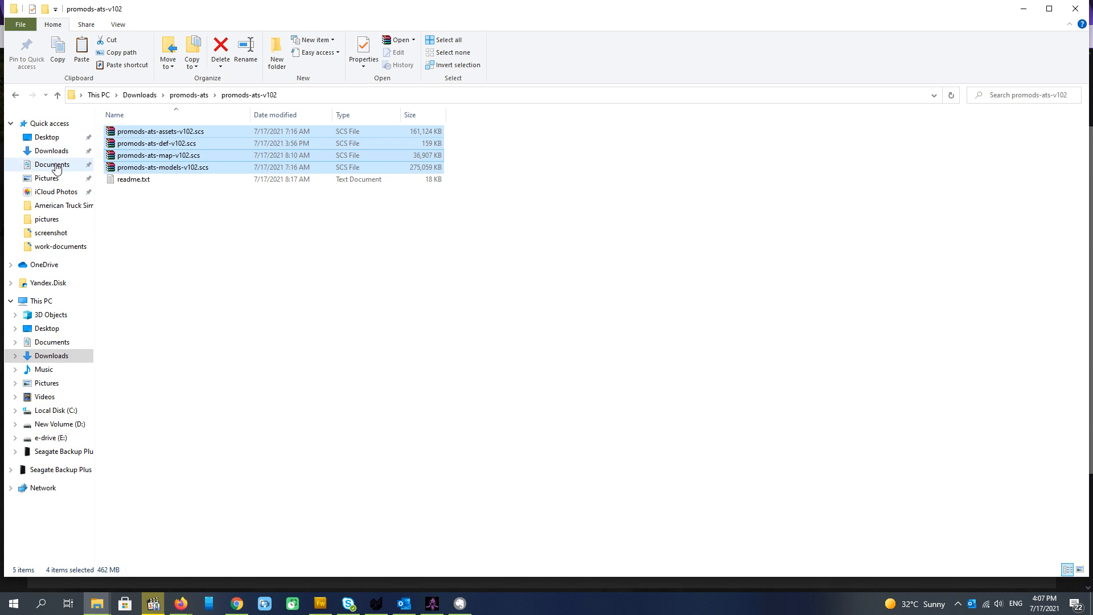
# Step: Place the four v102 .scs packages in Documents > American Truck Simulator > mod beside the v101 files
pyautogui.click(52, 164)
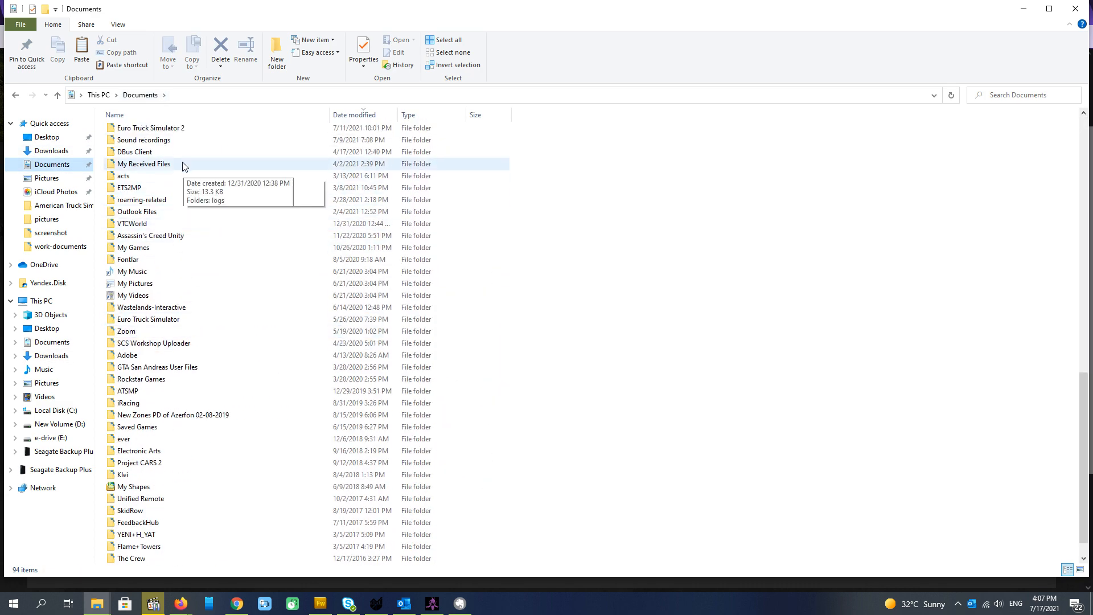
pyautogui.doubleClick(63, 205)
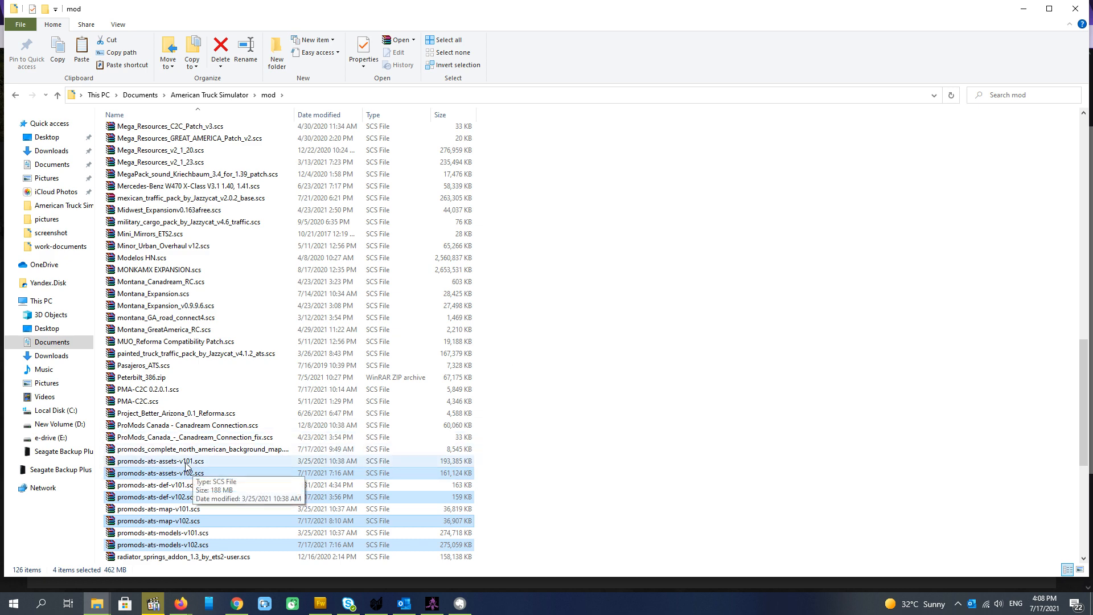
pyautogui.moveTo(211, 465)
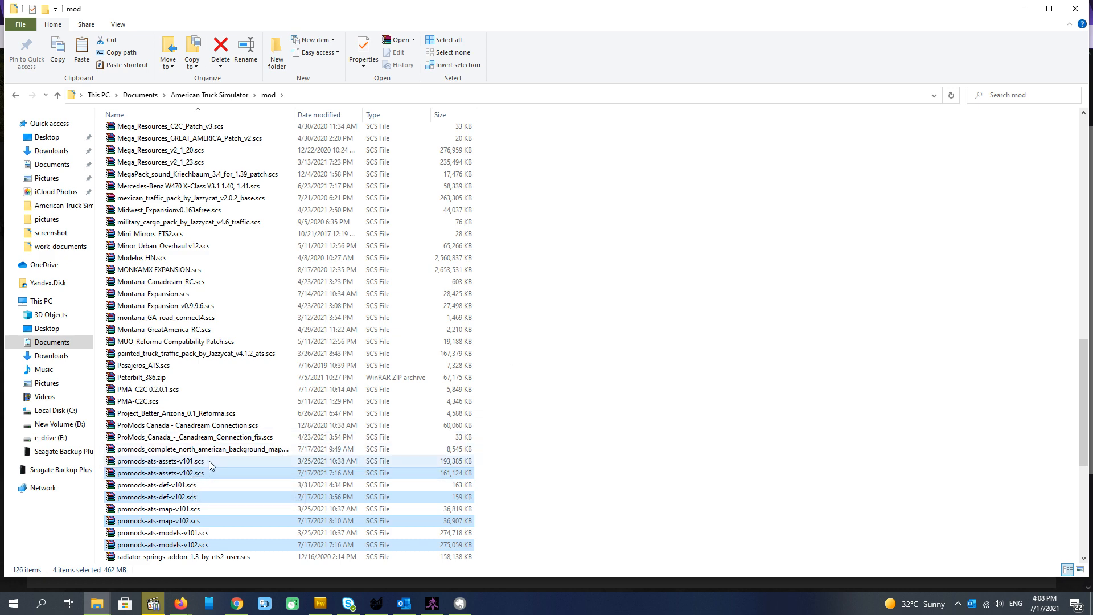
pyautogui.scroll(-3)
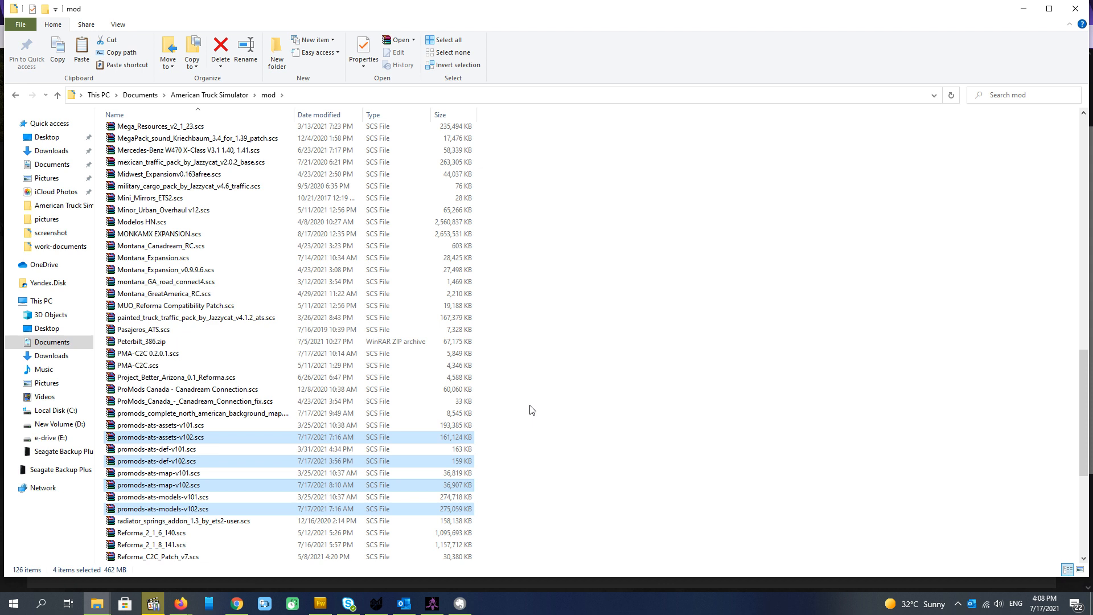
pyautogui.moveTo(537, 387)
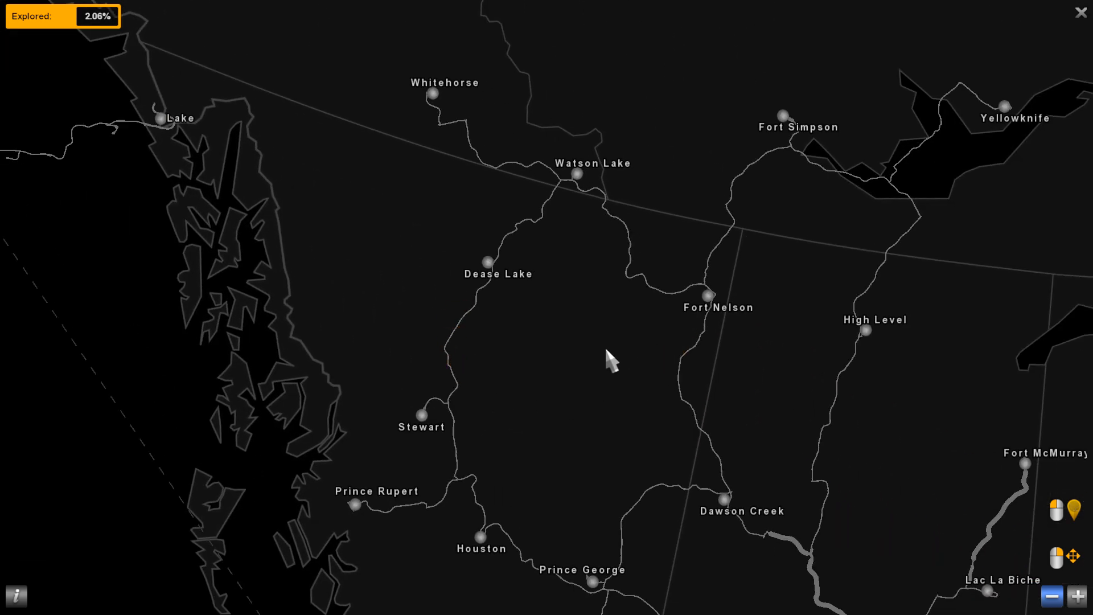
# Step: Close the world map and exit the current profile back to the Launchpad
pyautogui.click(1080, 12)
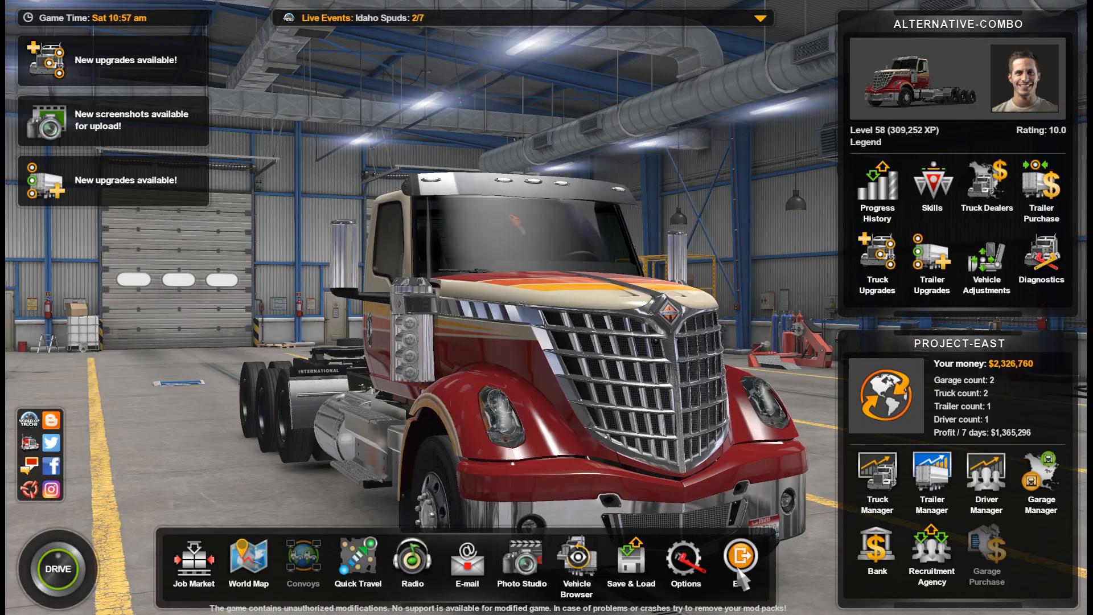
pyautogui.click(740, 558)
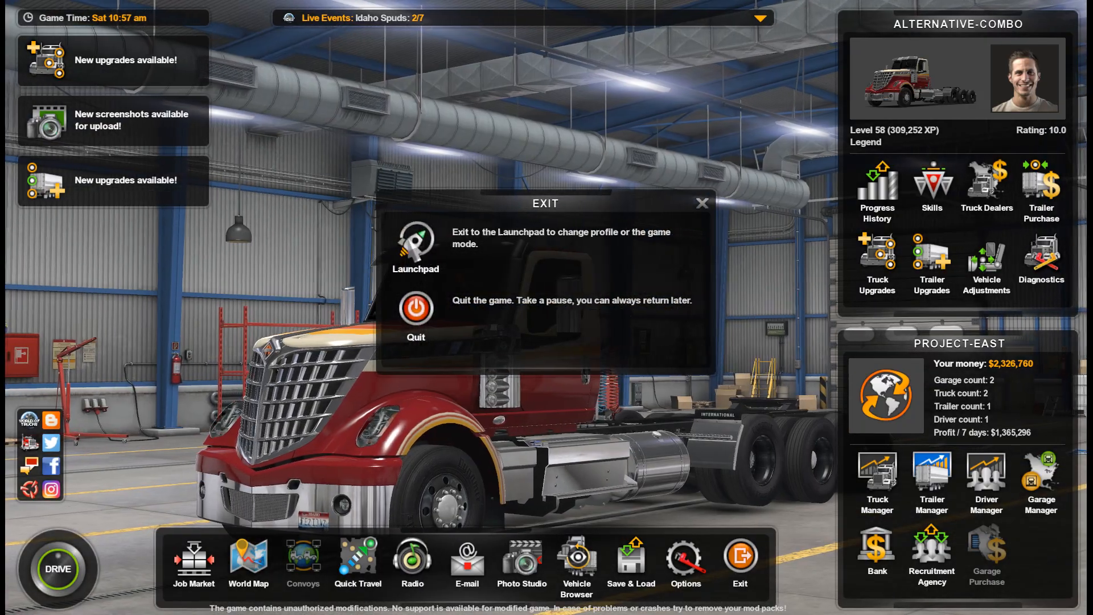
pyautogui.click(415, 248)
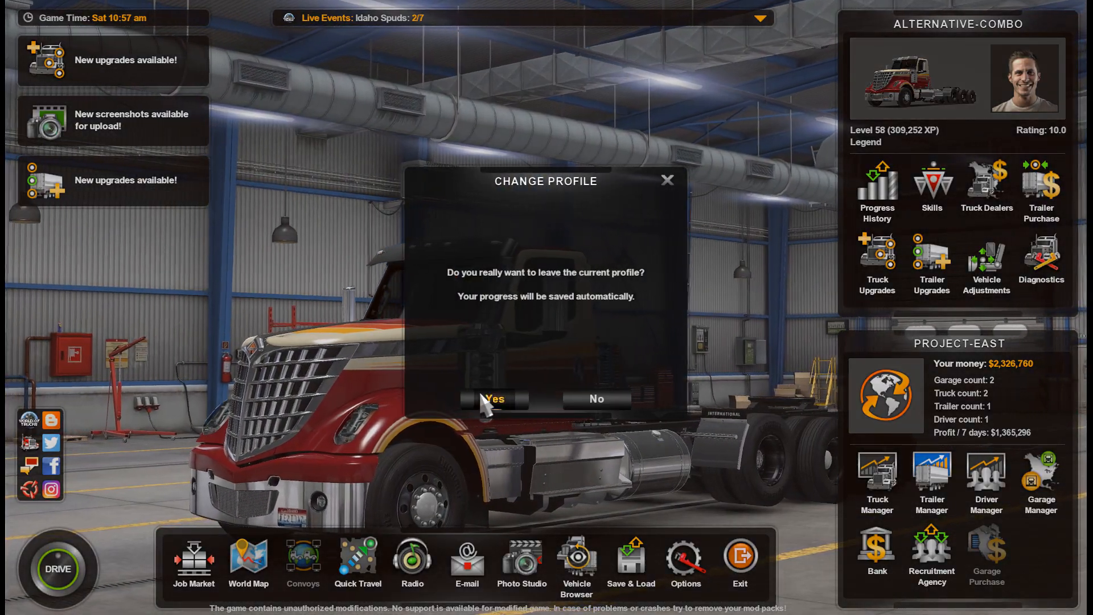
pyautogui.click(495, 399)
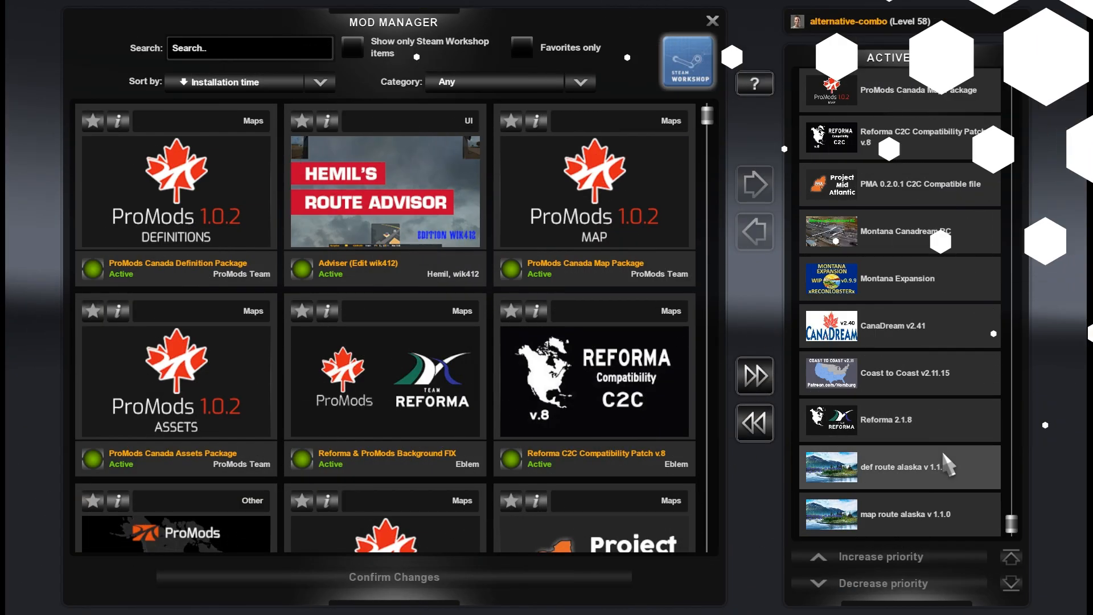
pyautogui.moveTo(879, 534)
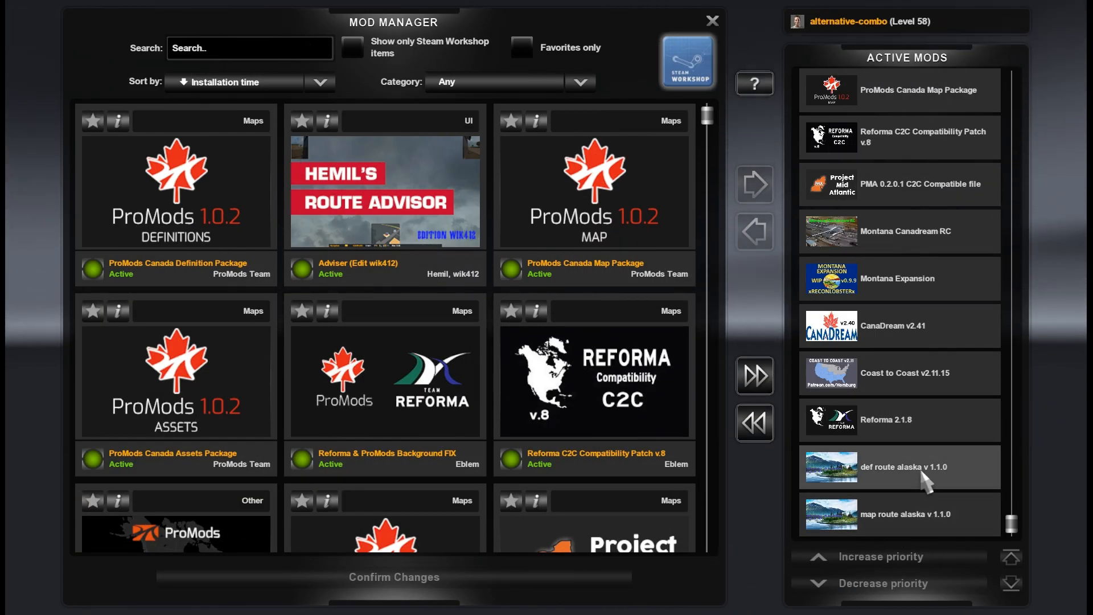
pyautogui.moveTo(924, 431)
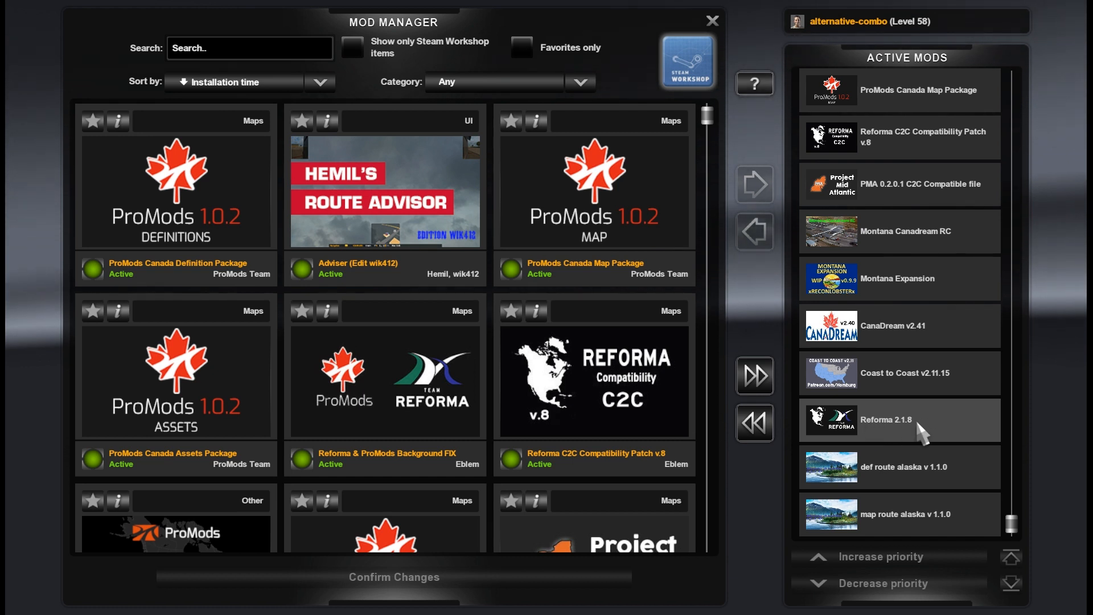
pyautogui.moveTo(933, 381)
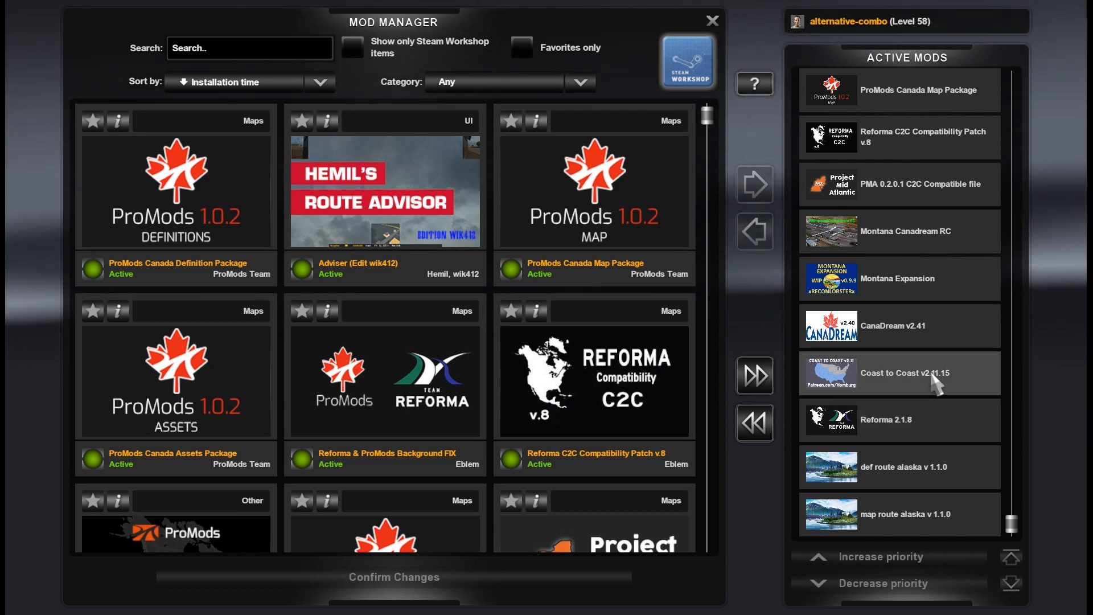
pyautogui.moveTo(910, 326)
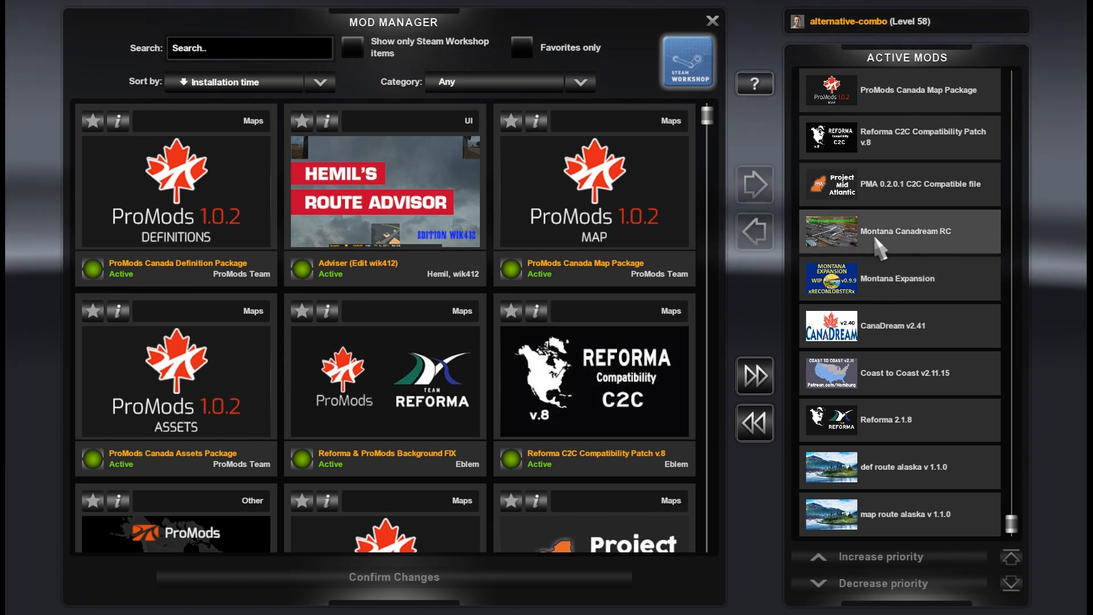
pyautogui.moveTo(942, 244)
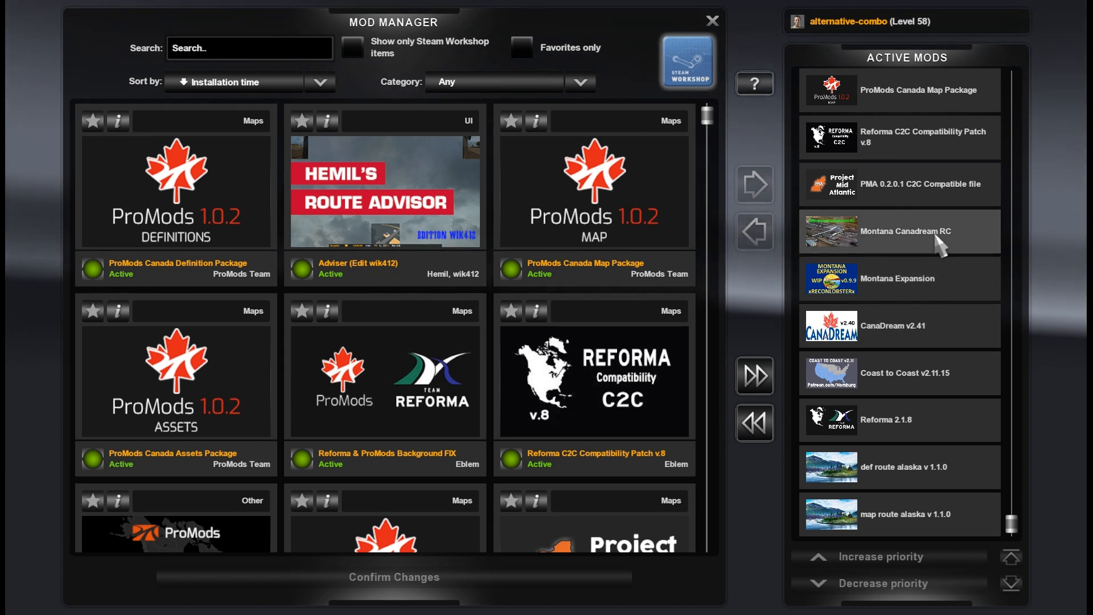
# Step: Scroll the Active Mods list up past Reforma C2C Compatibility Patch v.8 to the ProMods Canada packages
pyautogui.scroll(3)
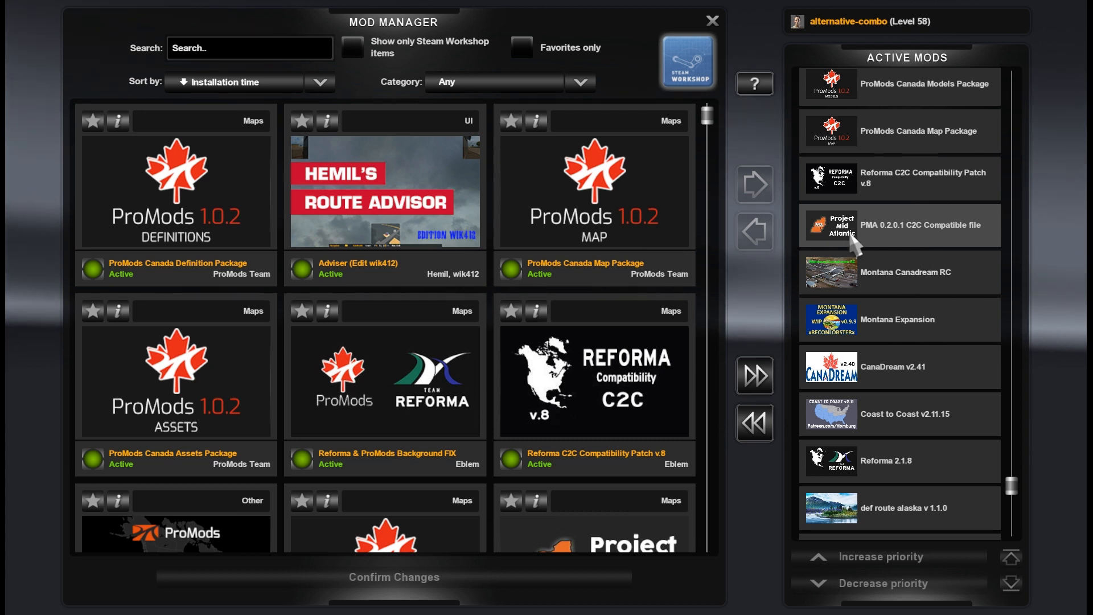
pyautogui.moveTo(900, 243)
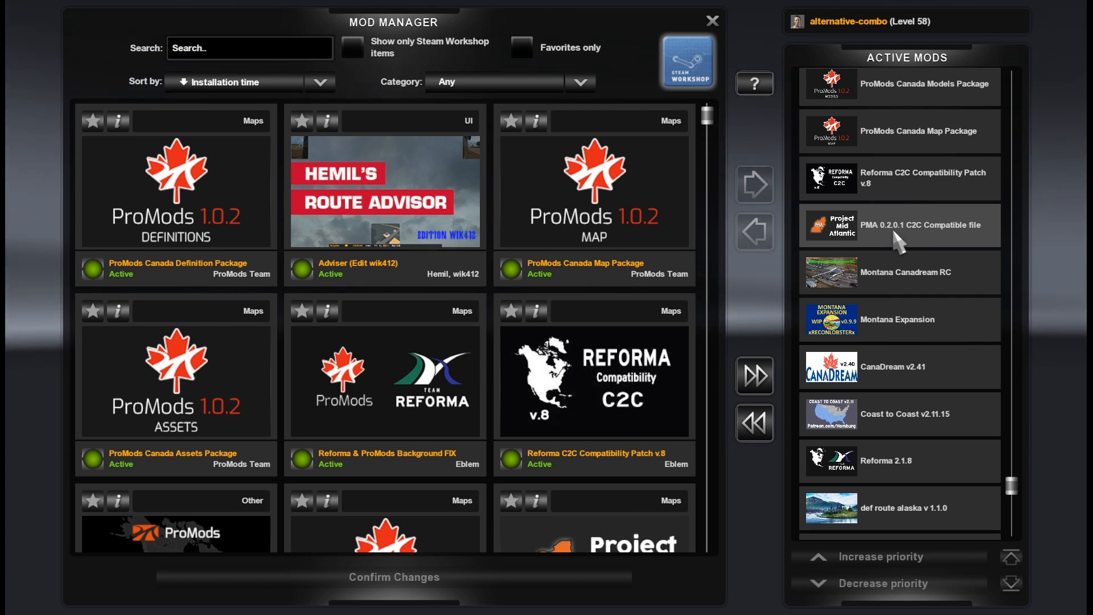
pyautogui.moveTo(923, 192)
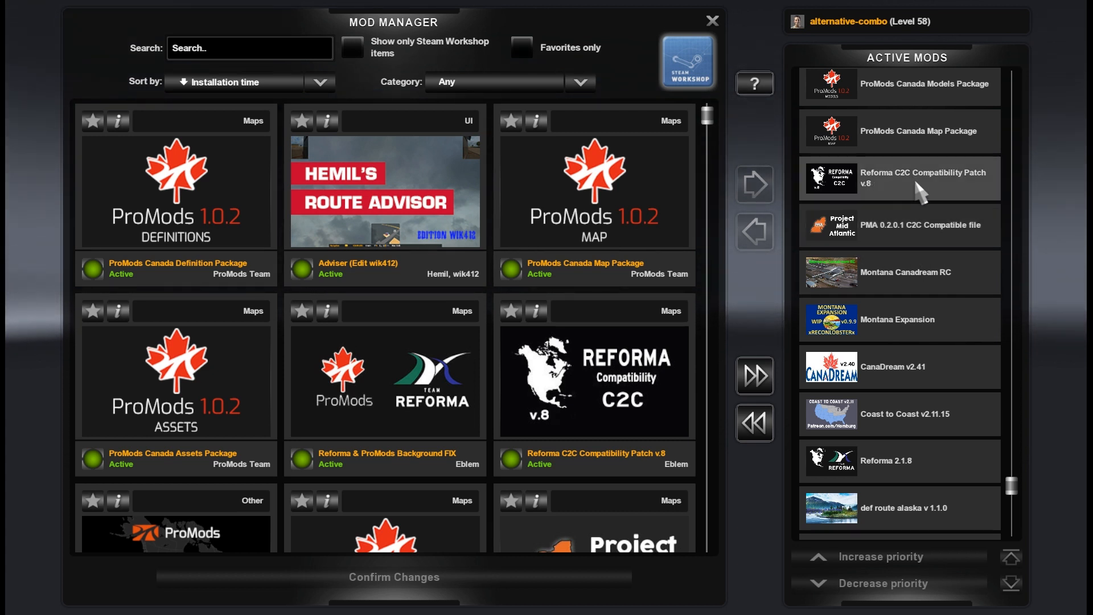
pyautogui.scroll(3)
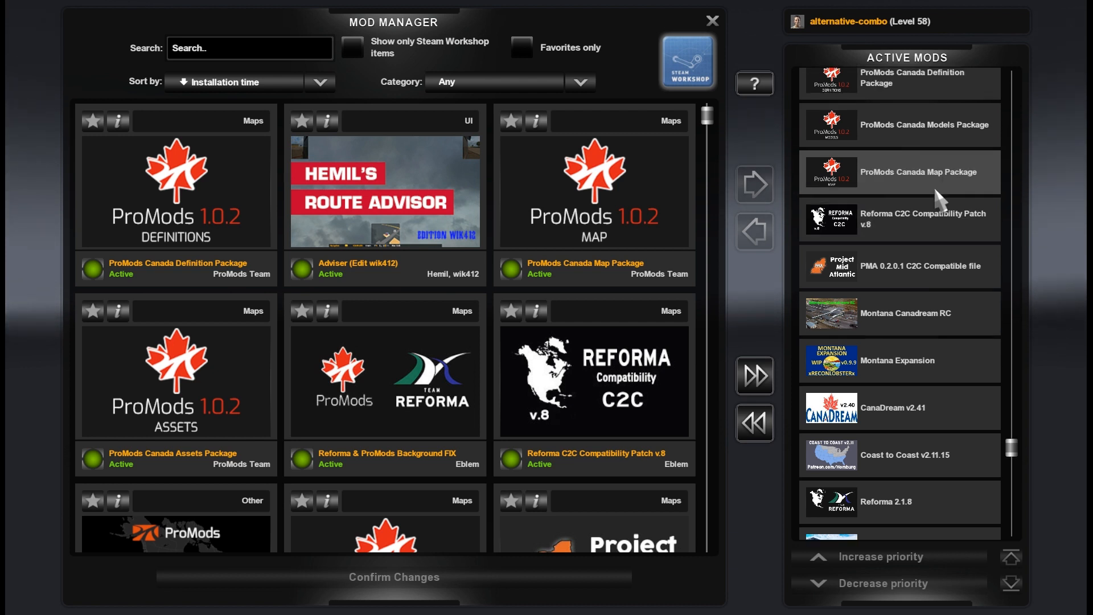
# Step: Scroll further up past the Canadream Connection mods to Reforma & ProMods Background FIX
pyautogui.scroll(3)
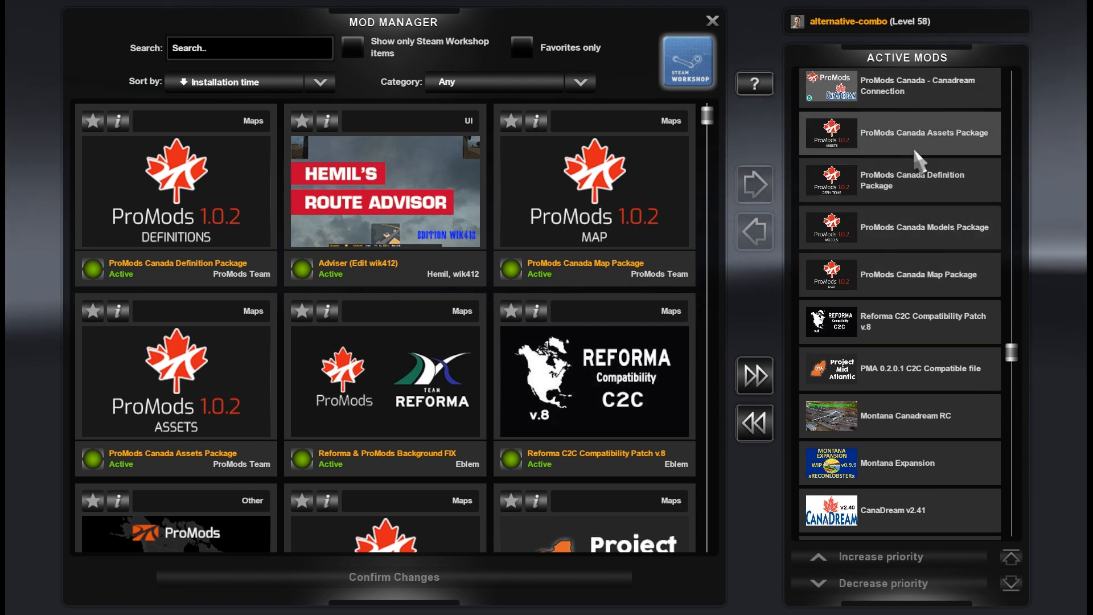
pyautogui.moveTo(886, 279)
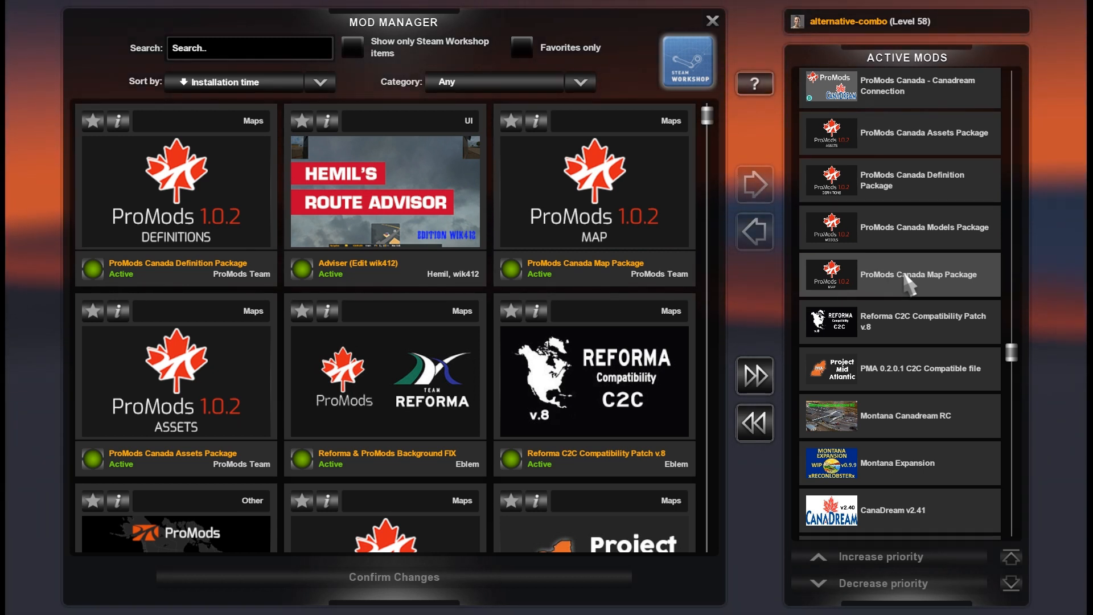
pyautogui.moveTo(902, 281)
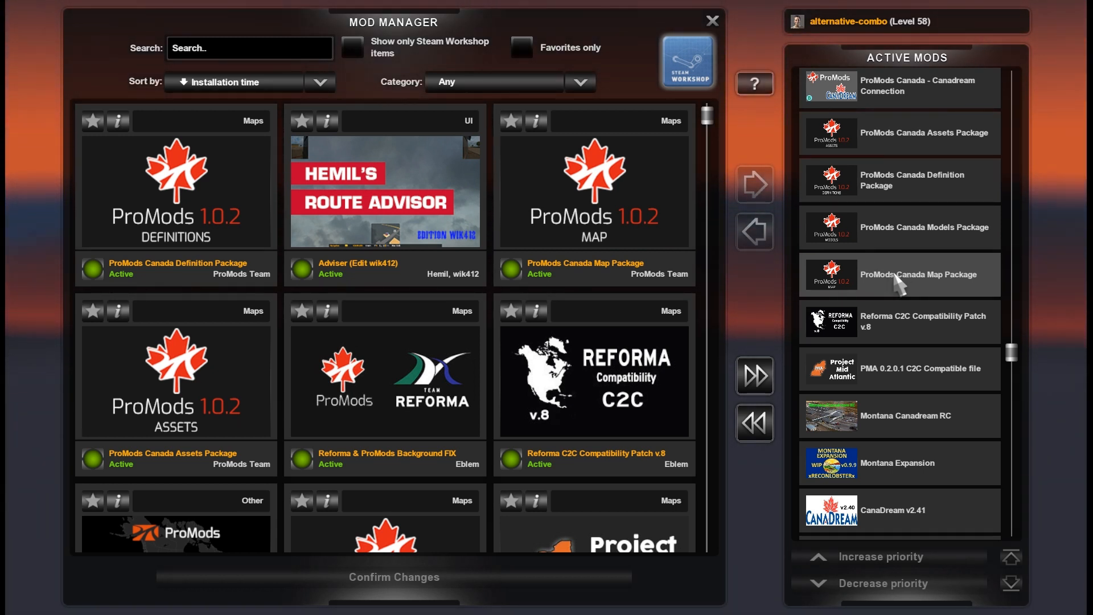
pyautogui.moveTo(880, 291)
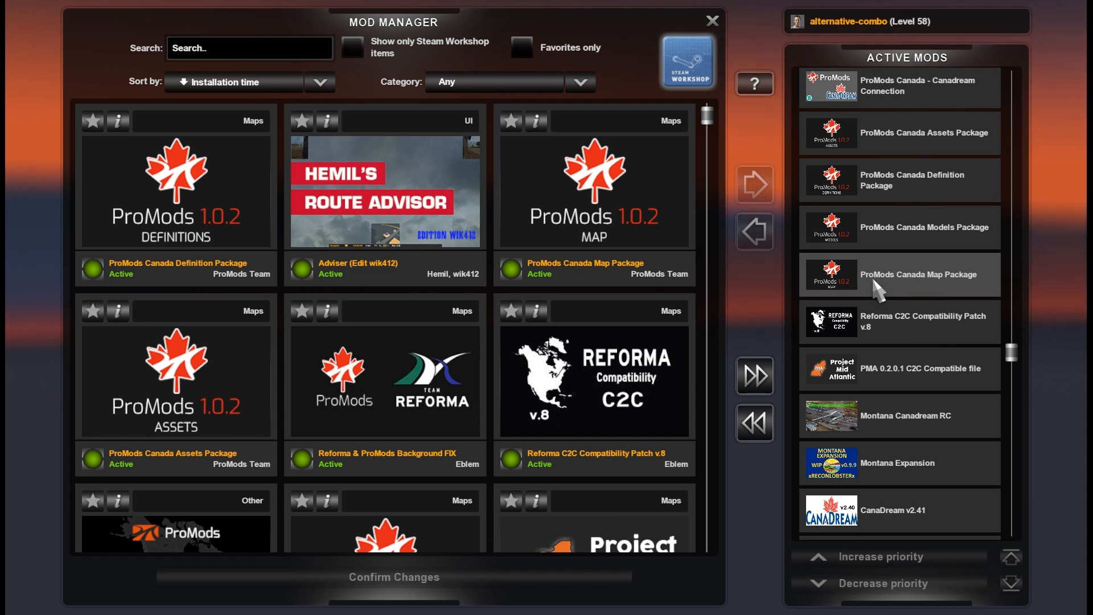
pyautogui.moveTo(928, 227)
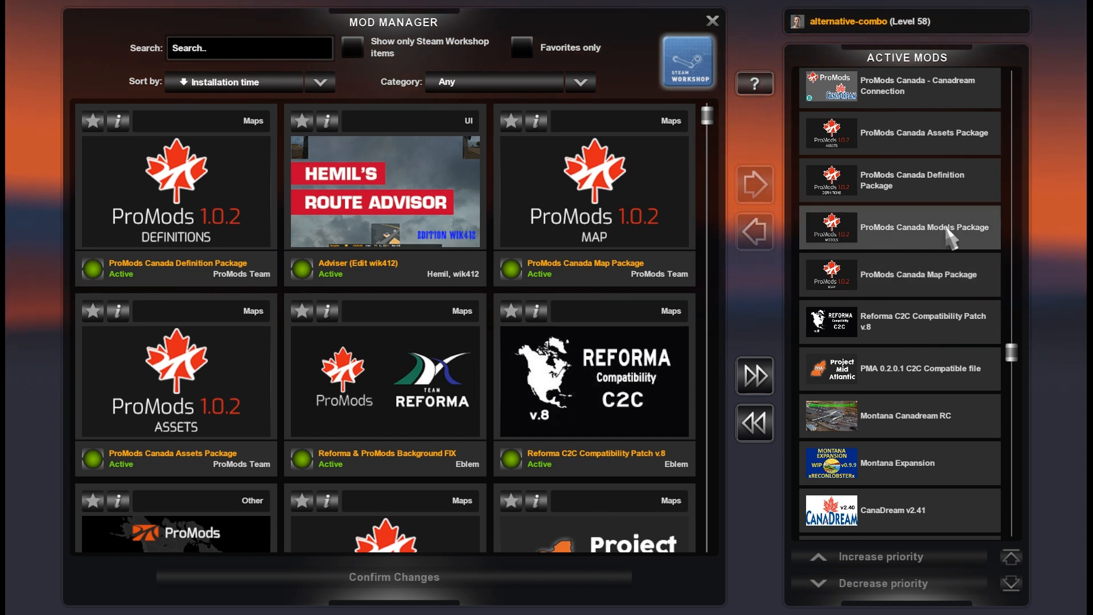
pyautogui.moveTo(911, 154)
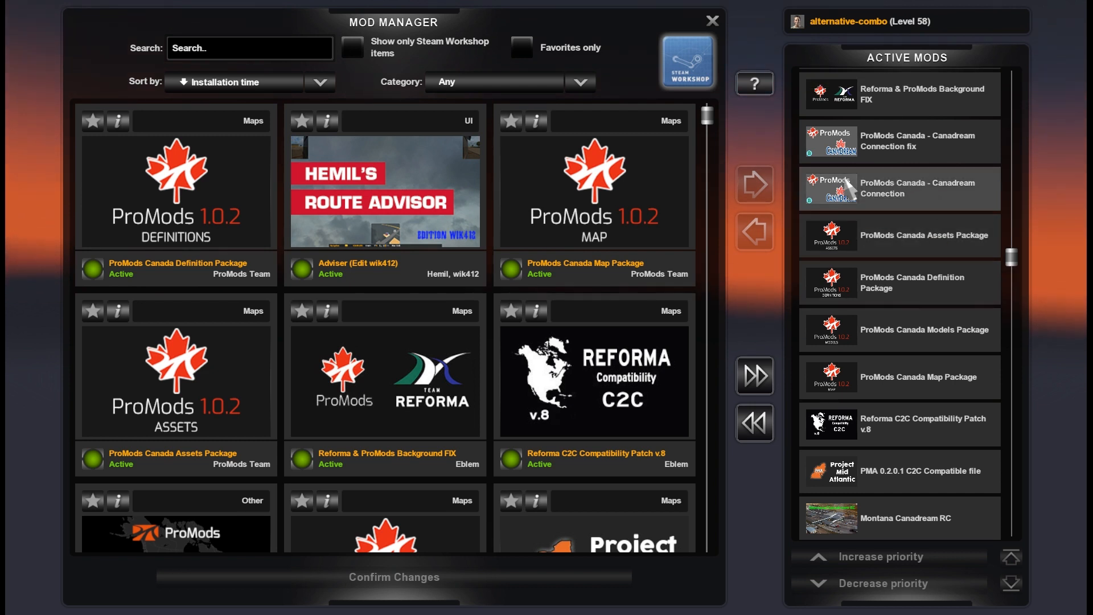
pyautogui.moveTo(966, 199)
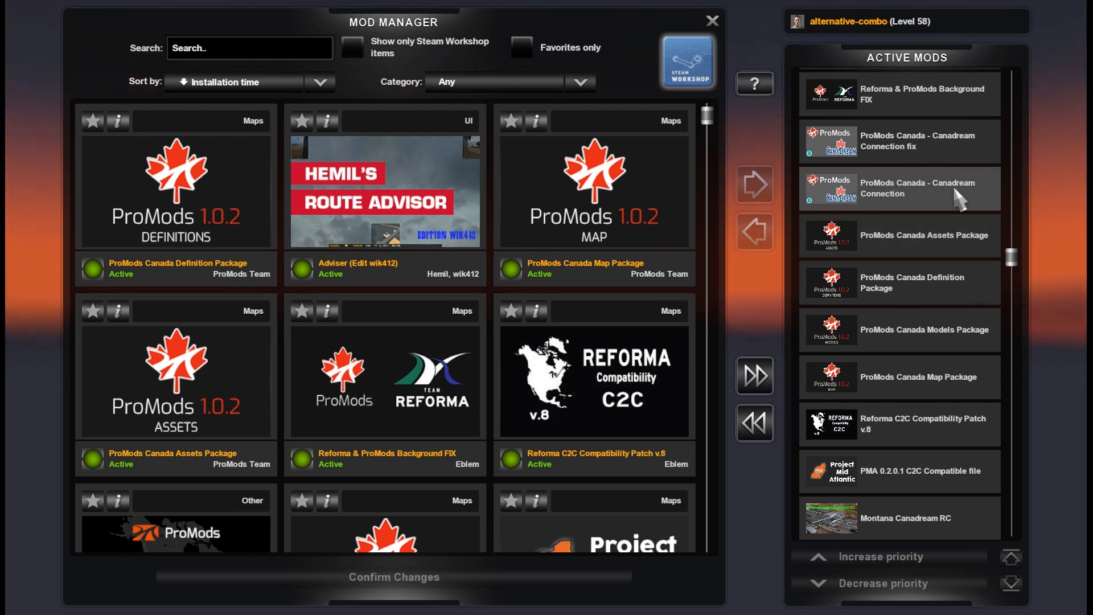
pyautogui.moveTo(955, 157)
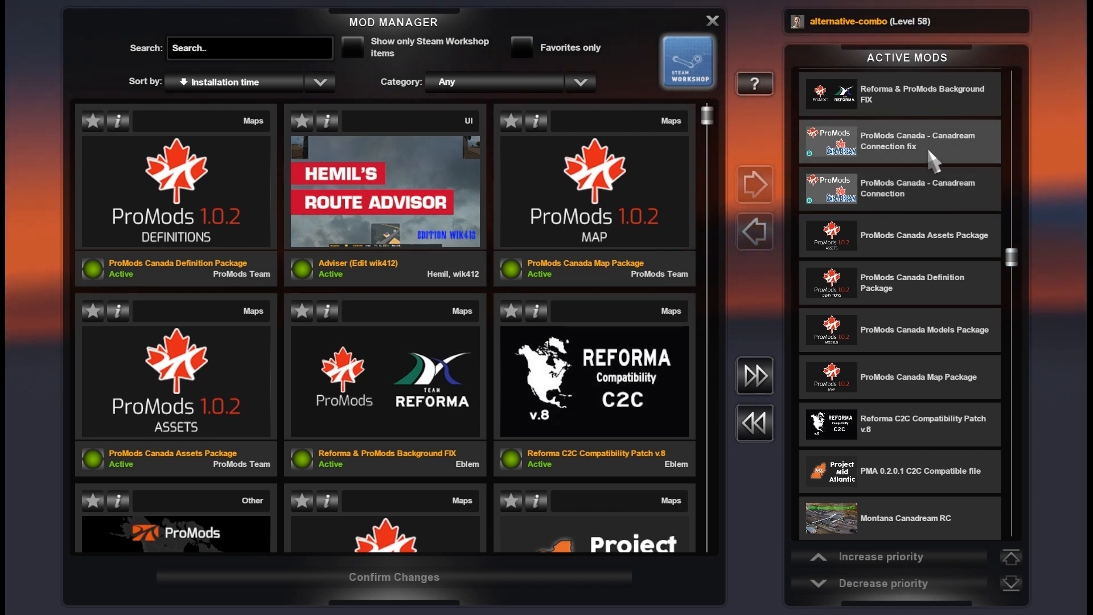
pyautogui.scroll(3)
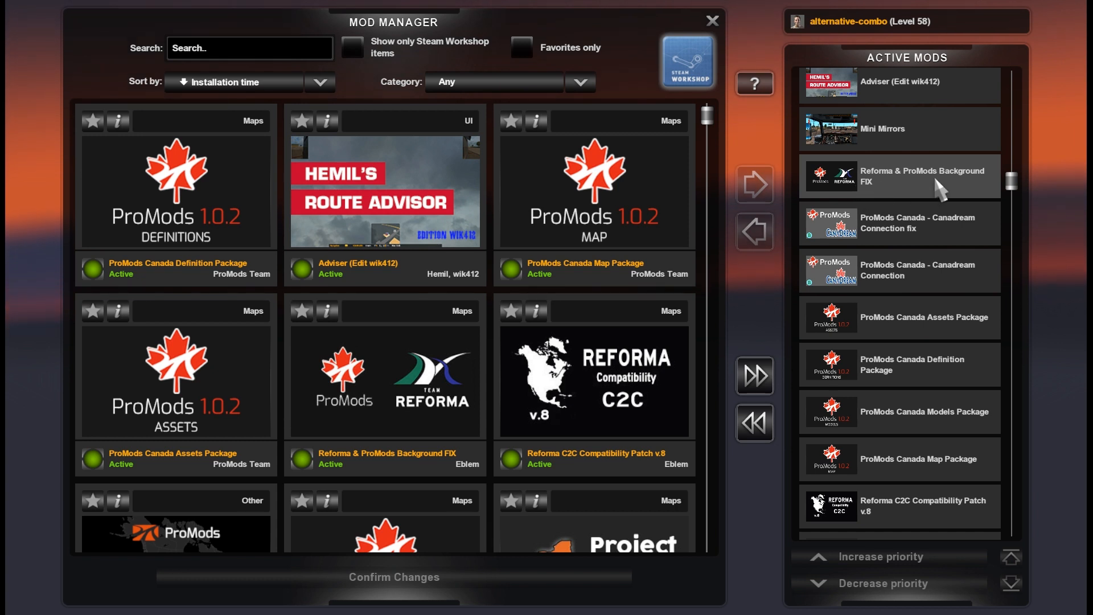
# Step: Scroll the Active Mods list to its top so fsworldmap leads the load order
pyautogui.scroll(3)
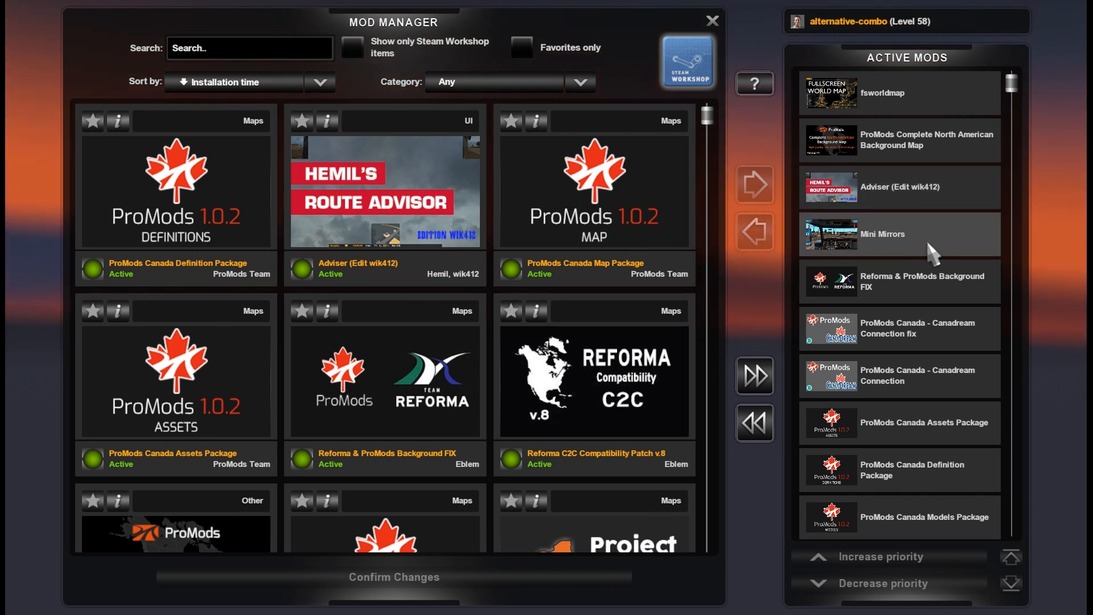
pyautogui.moveTo(923, 193)
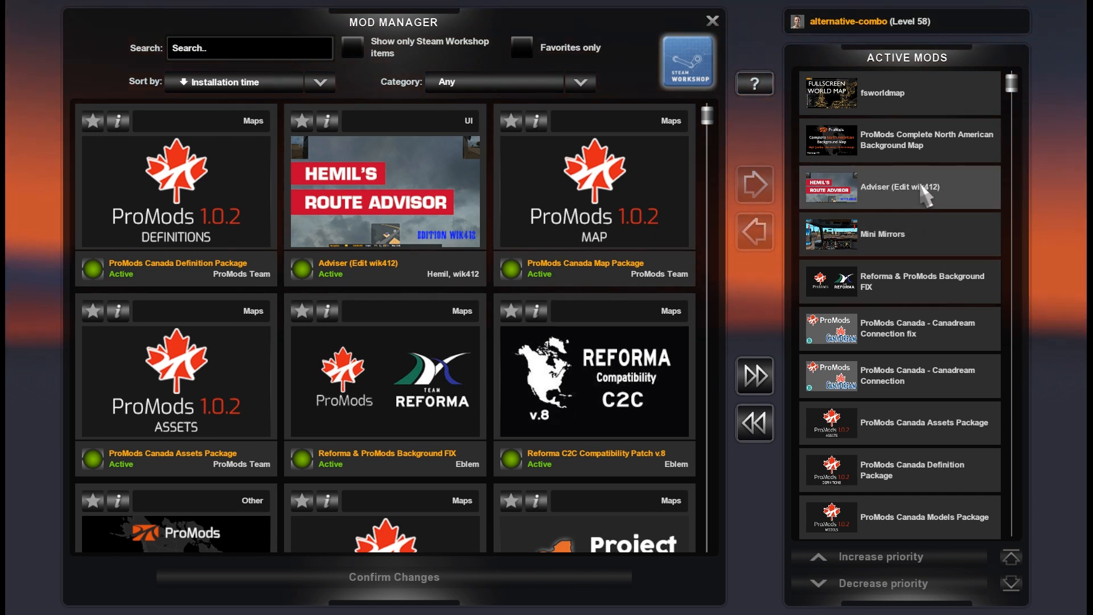
pyautogui.moveTo(851, 140)
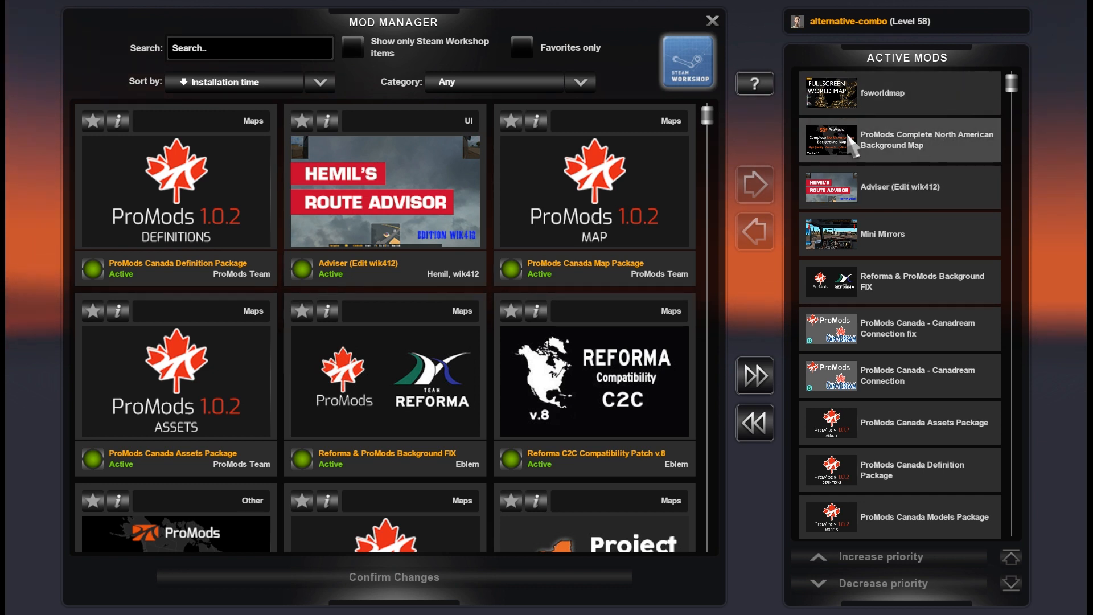
pyautogui.moveTo(866, 148)
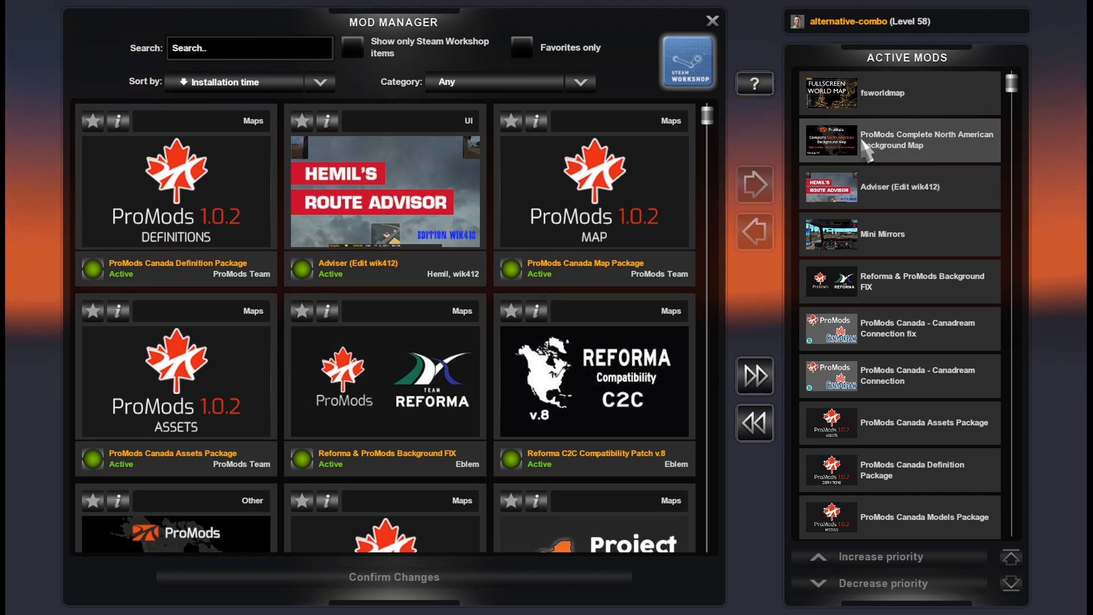
pyautogui.moveTo(886, 152)
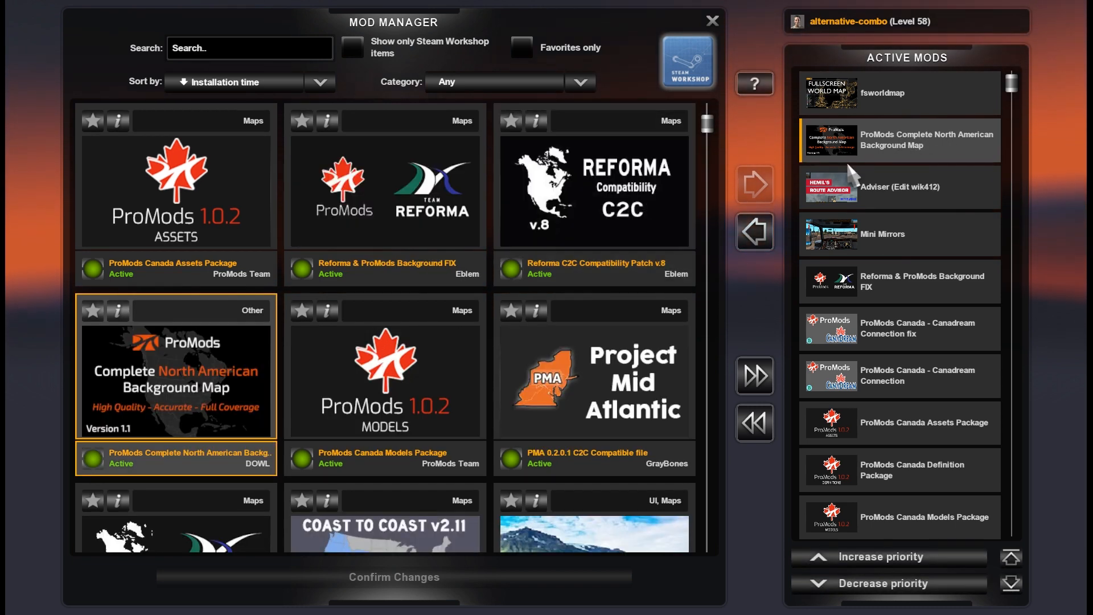
pyautogui.moveTo(844, 101)
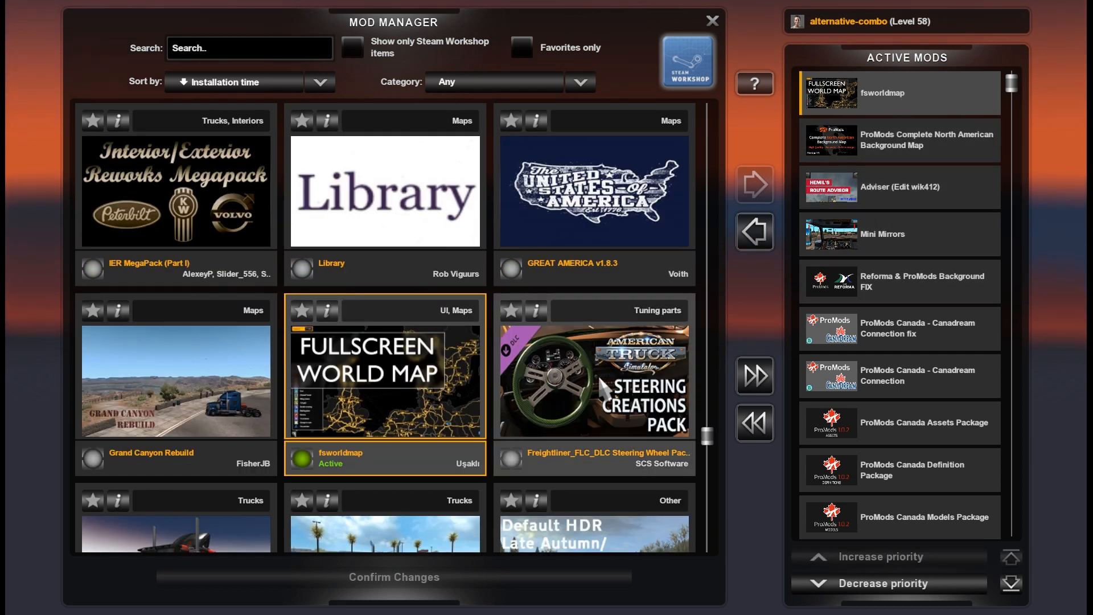
pyautogui.moveTo(410, 318)
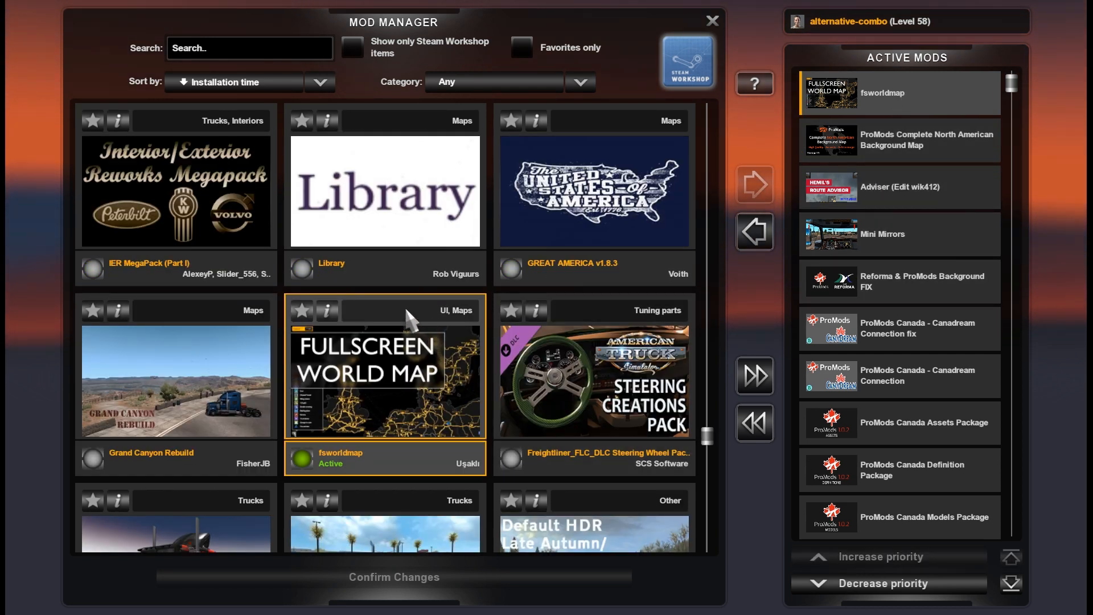
pyautogui.moveTo(432, 382)
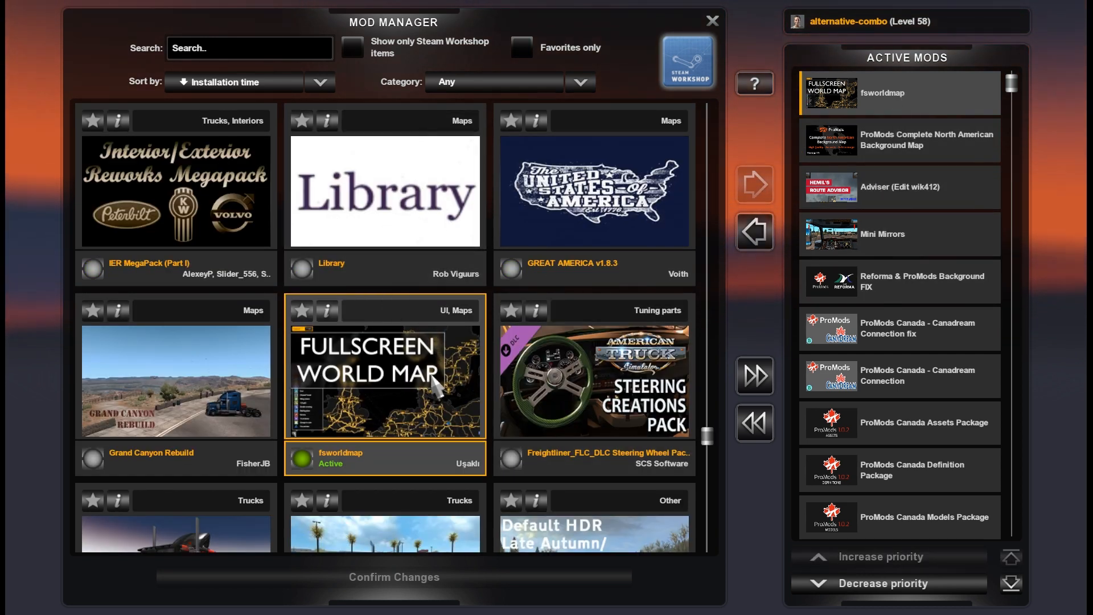
pyautogui.moveTo(901, 187)
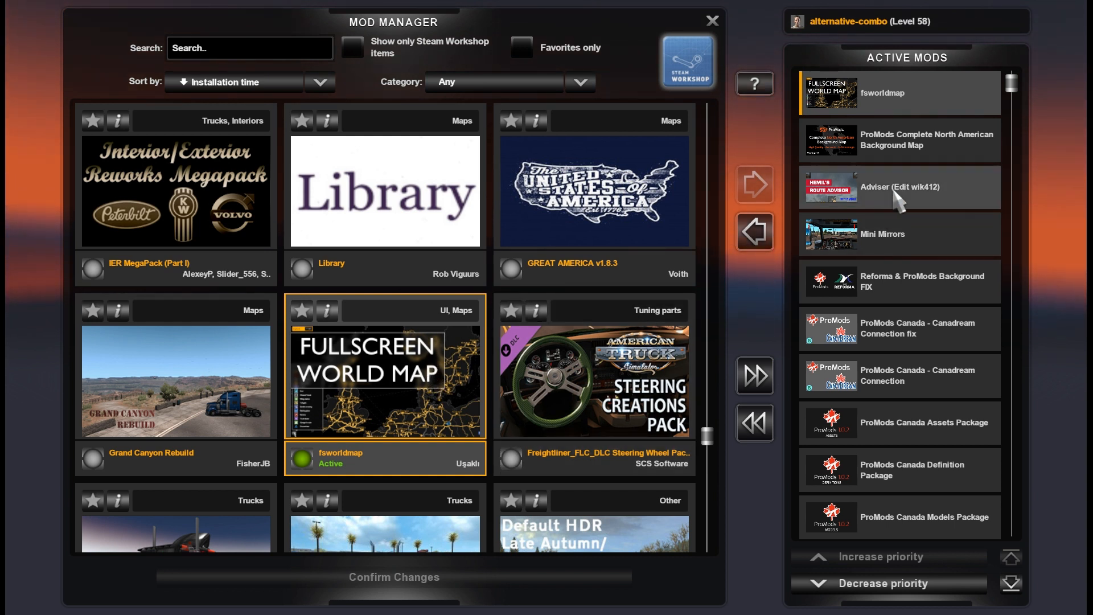
pyautogui.moveTo(762, 31)
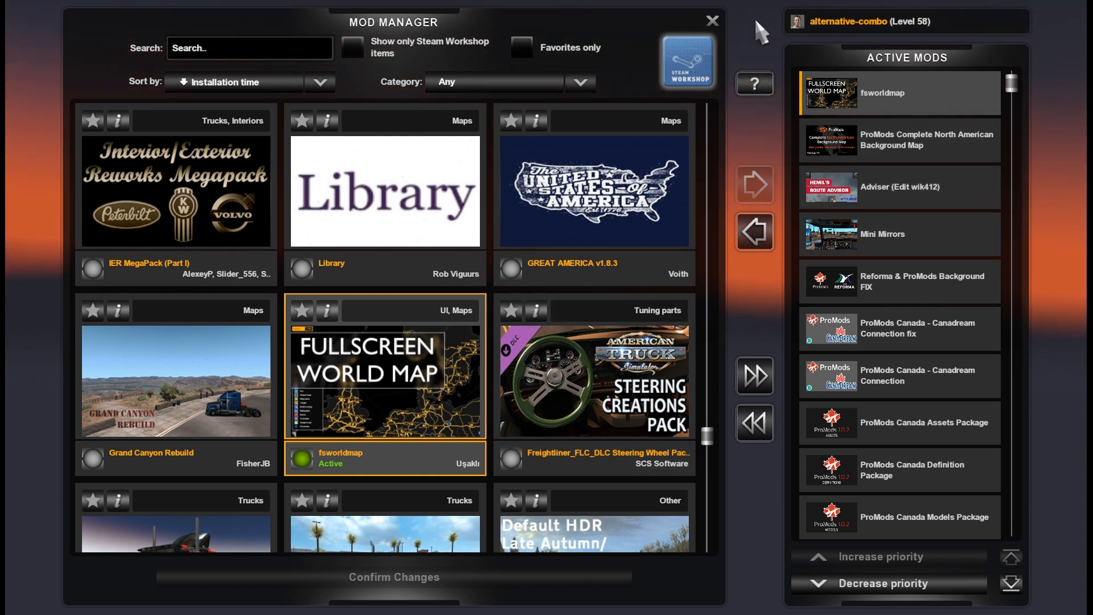
pyautogui.moveTo(754, 36)
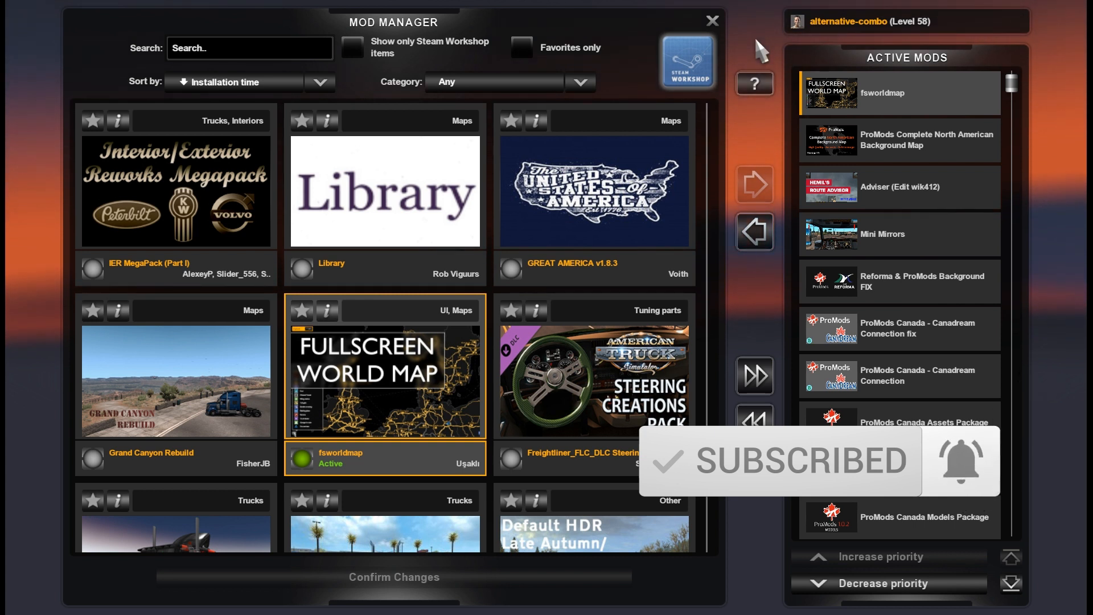
pyautogui.moveTo(755, 38)
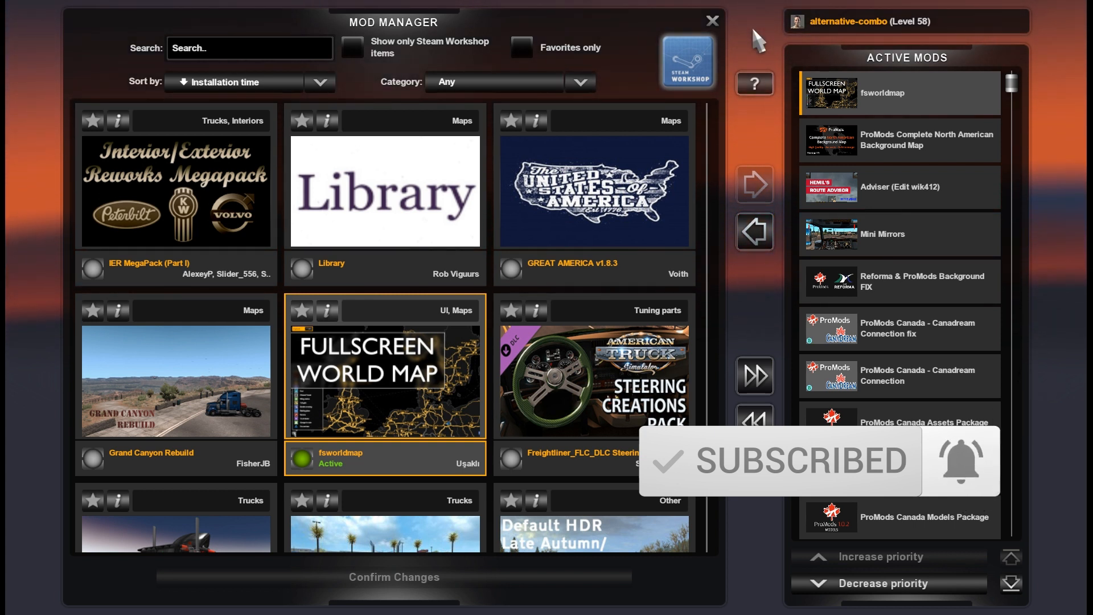